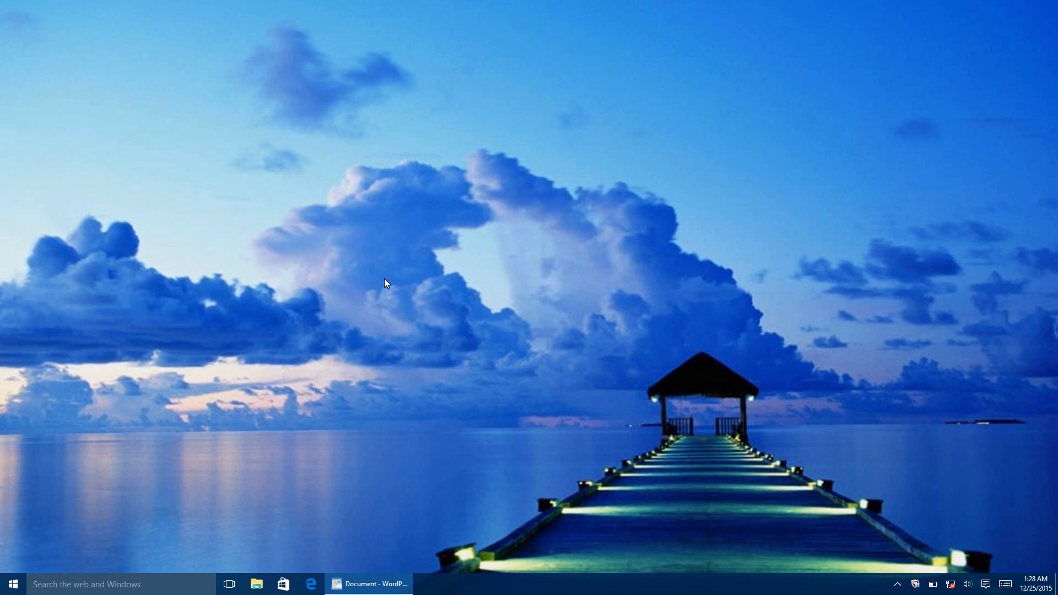
mouse_move(576, 524)
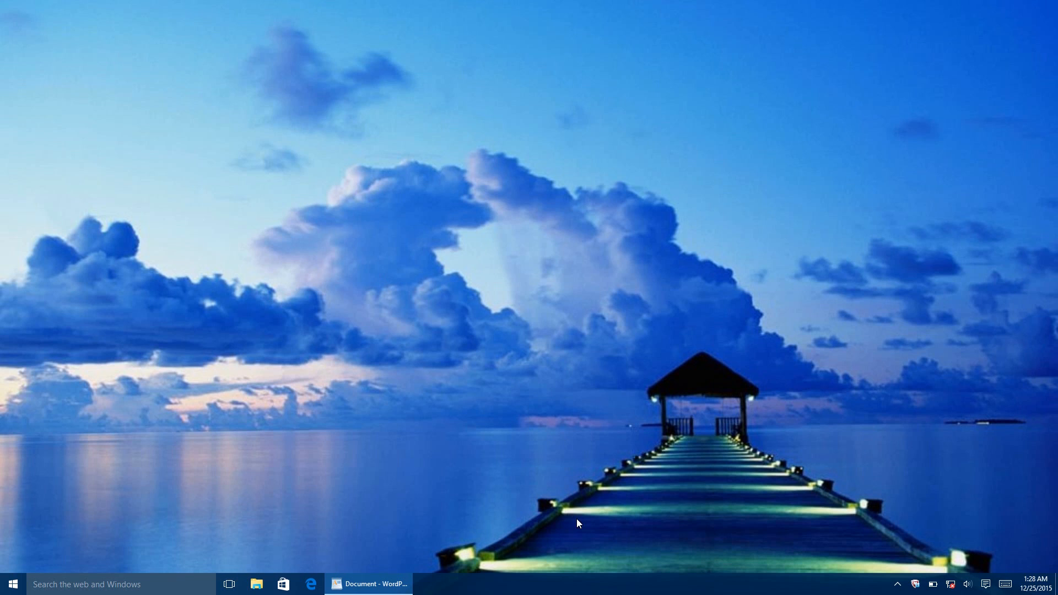
mouse_move(952, 585)
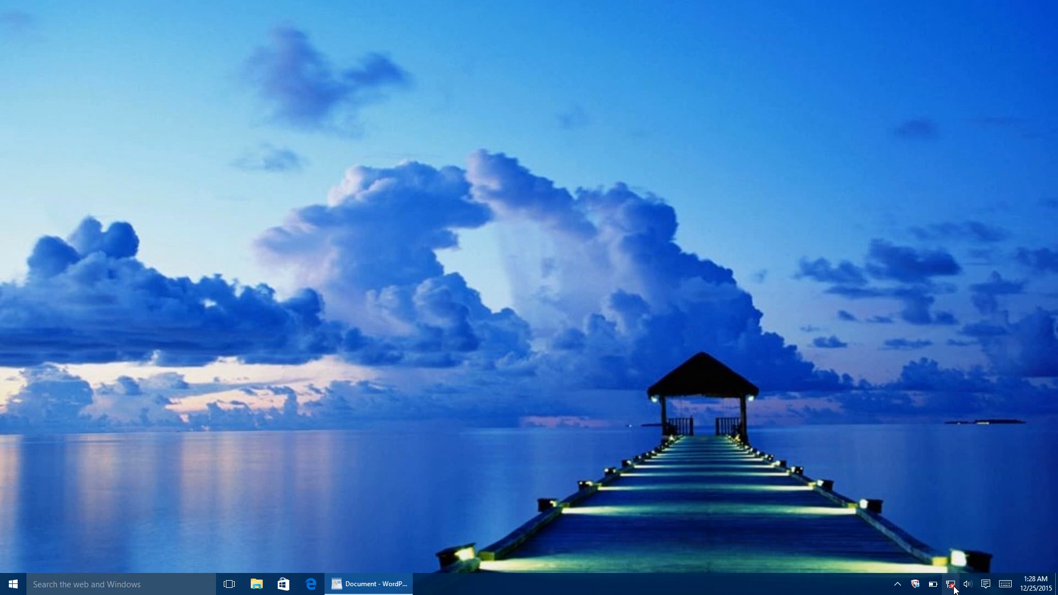
- Bring up the network status flyout from the system tray
left_click(953, 584)
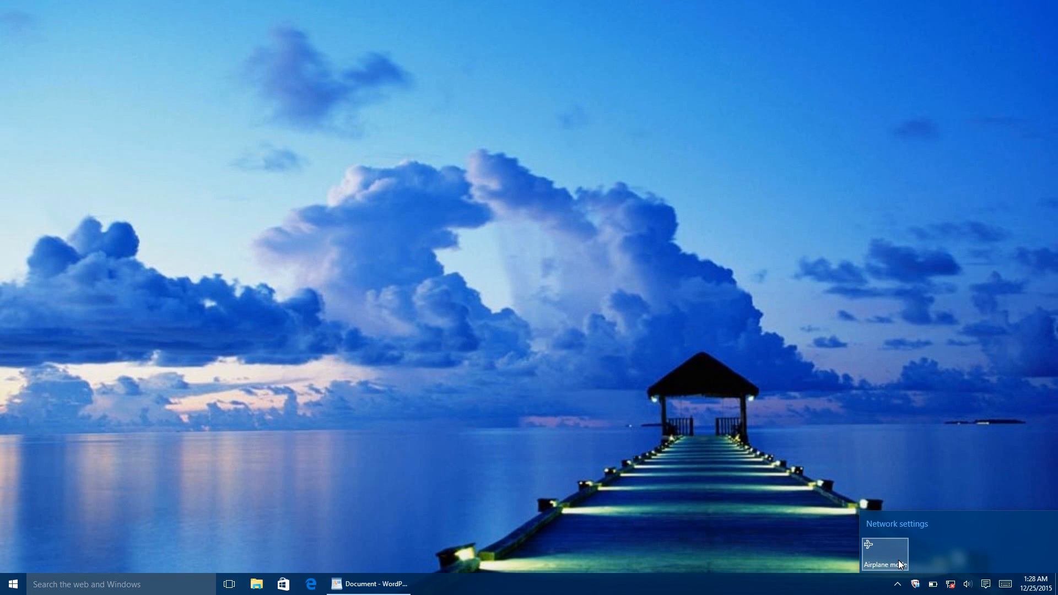
- Go from the flyout to the full Network & Internet settings page
left_click(897, 523)
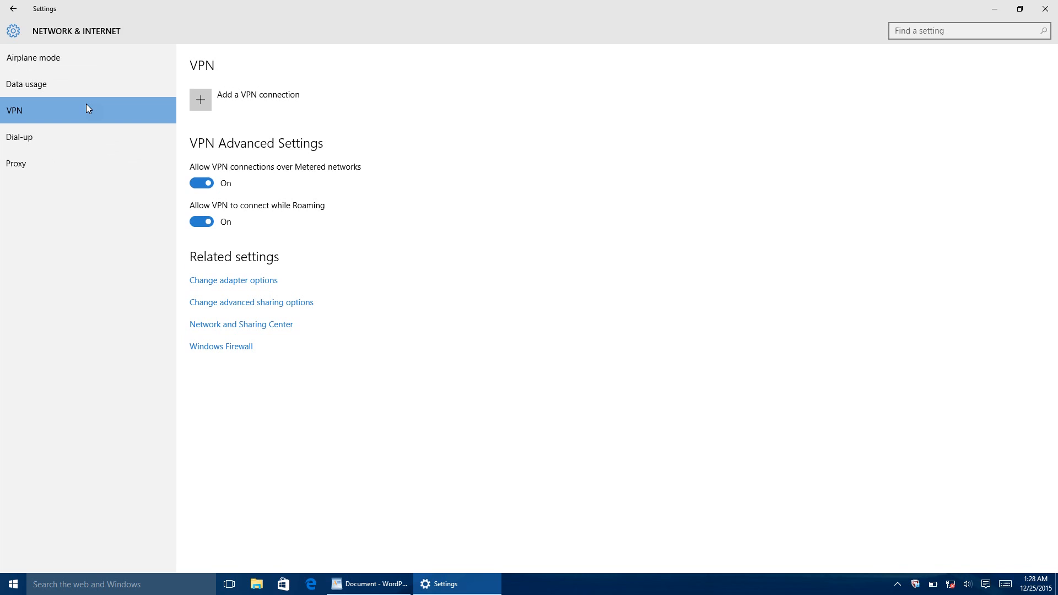
mouse_move(95, 259)
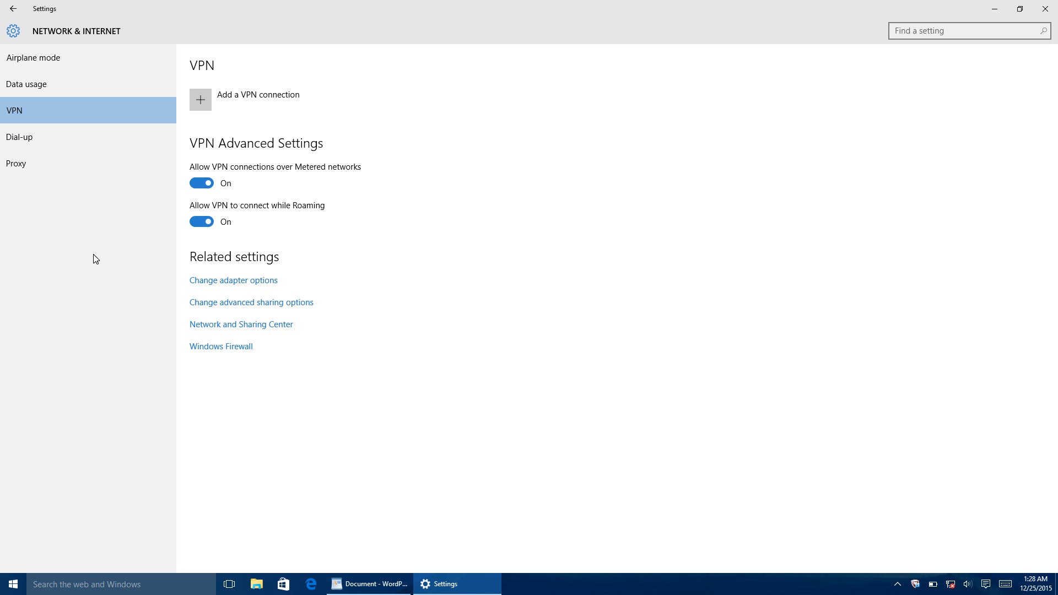
mouse_move(993, 9)
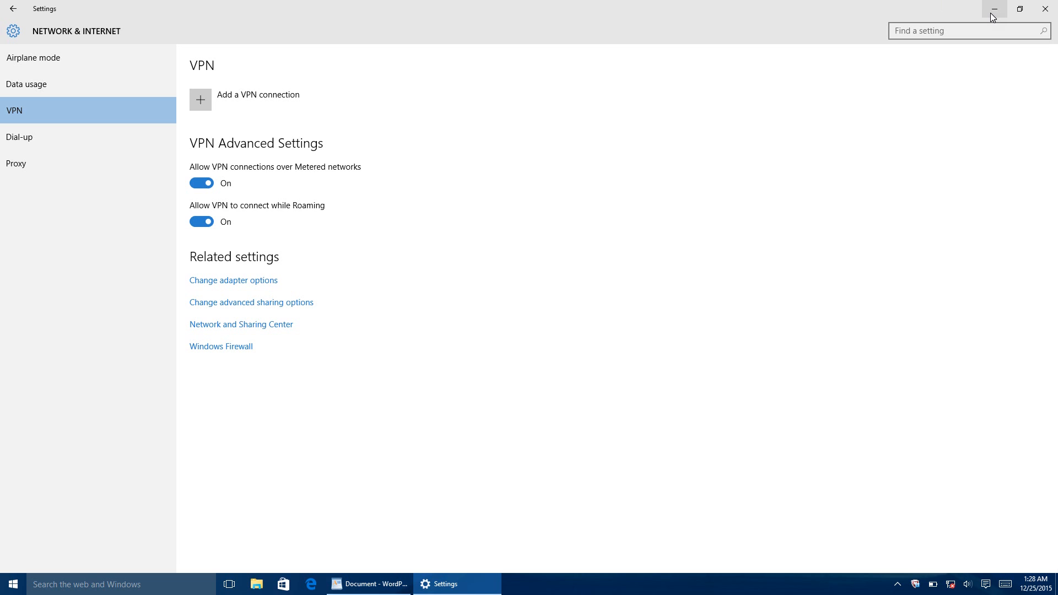
mouse_move(302, 296)
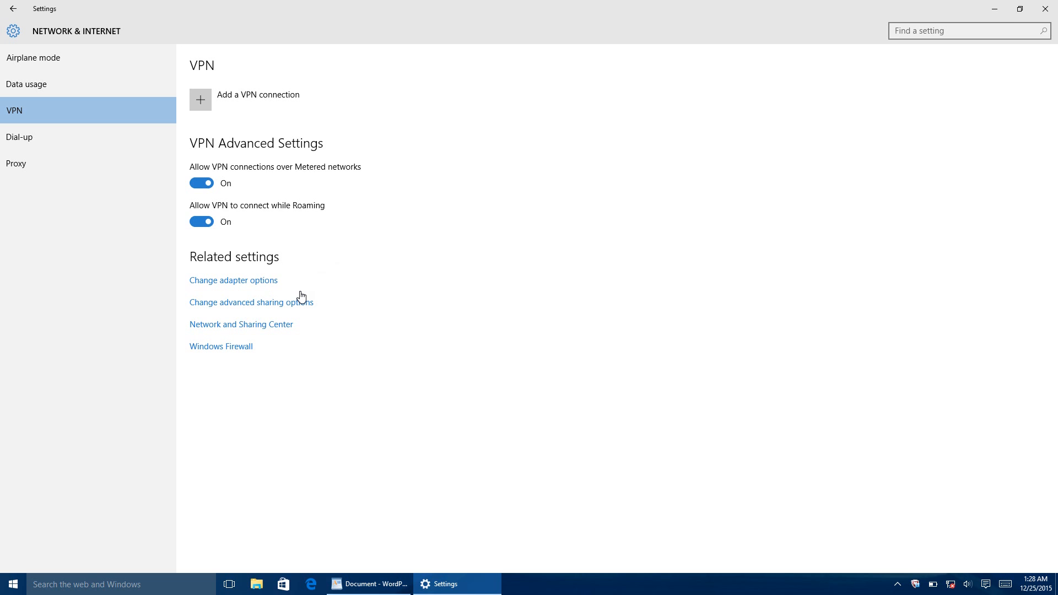
mouse_move(273, 331)
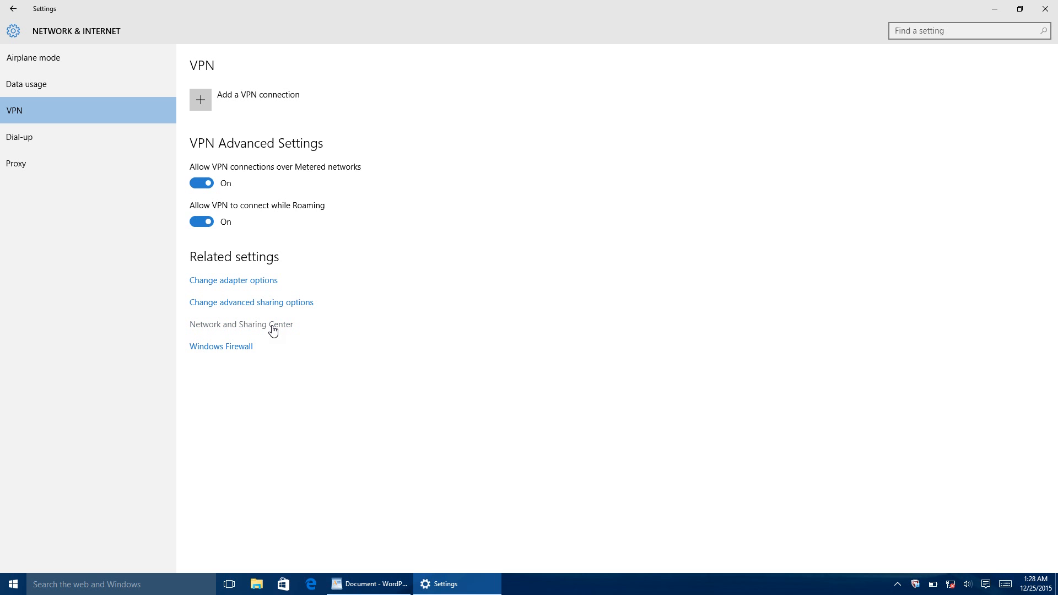
- In Network Connections, enable the disabled Wi-Fi adapter so it shows Not connected
left_click(241, 324)
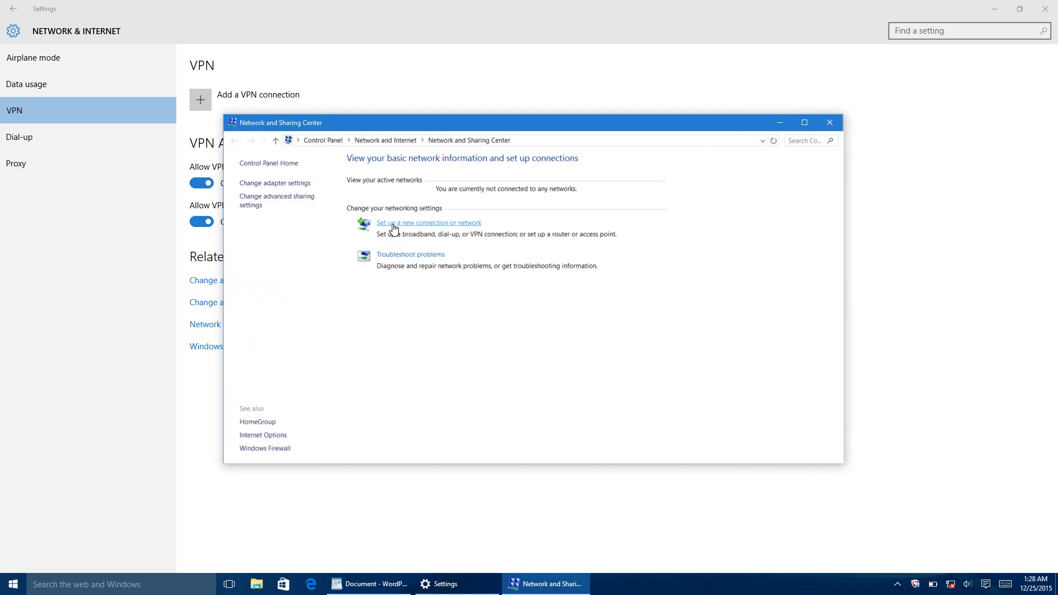
mouse_move(275, 183)
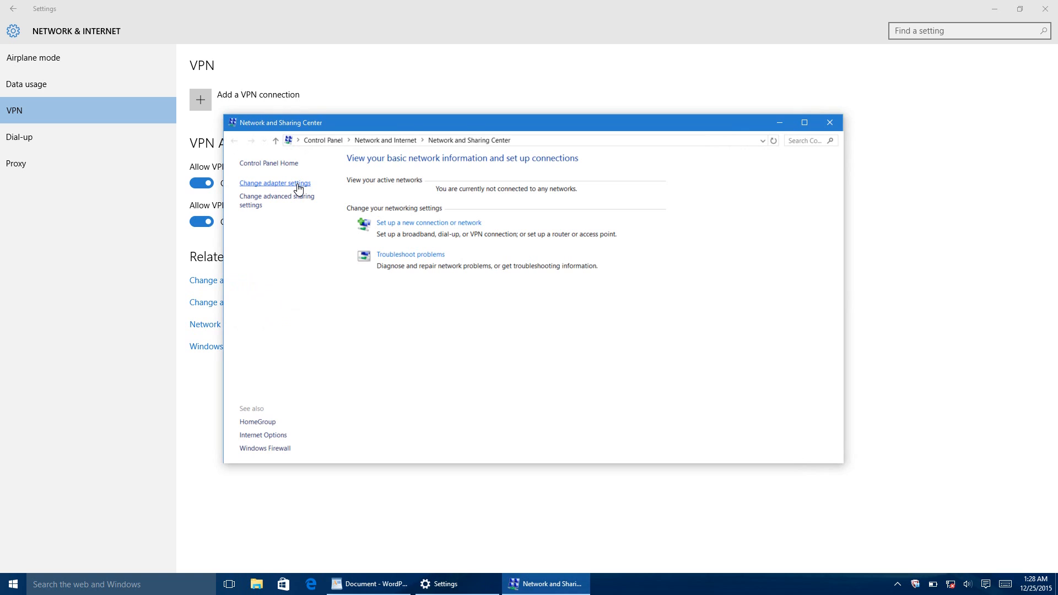
left_click(275, 183)
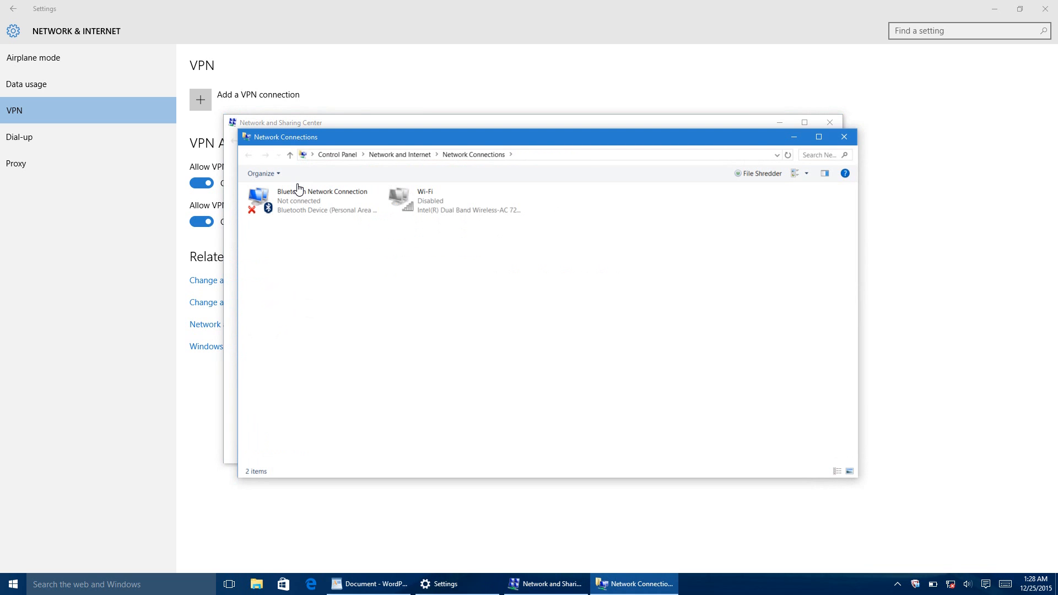
left_click(452, 201)
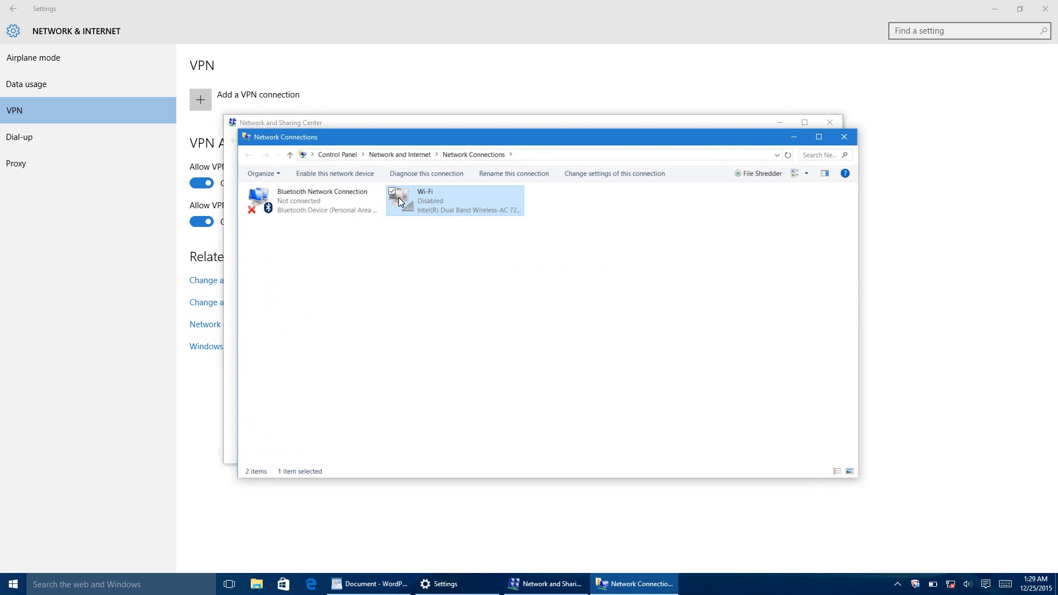
mouse_move(460, 207)
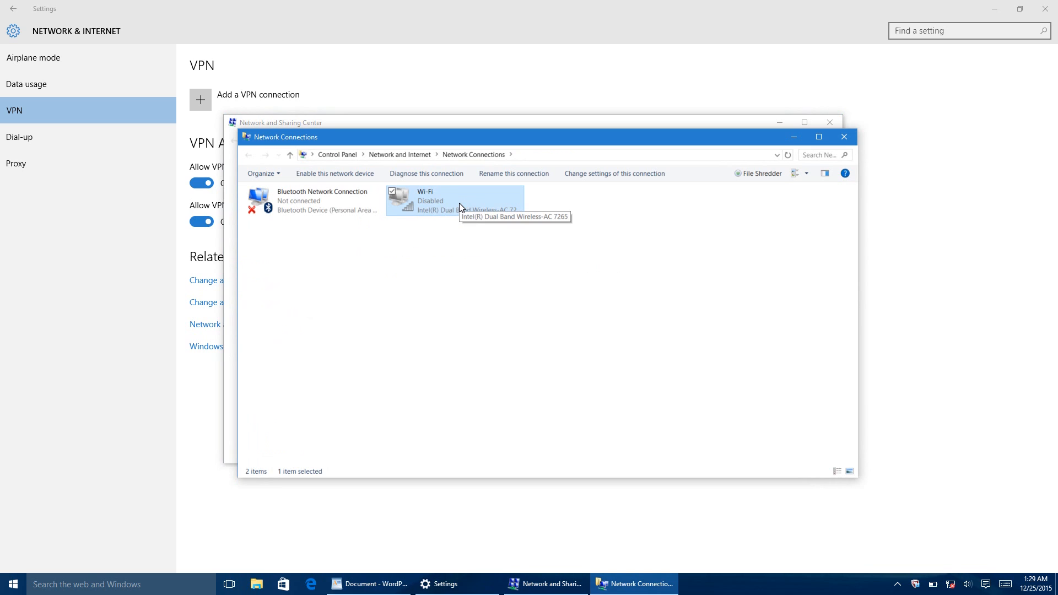
mouse_move(336, 174)
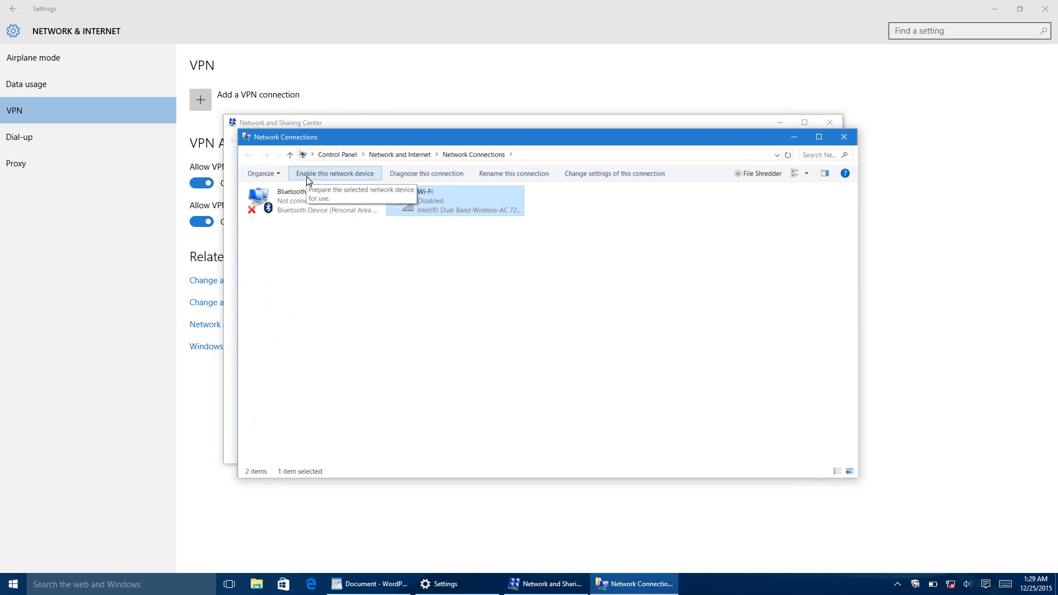
left_click(336, 173)
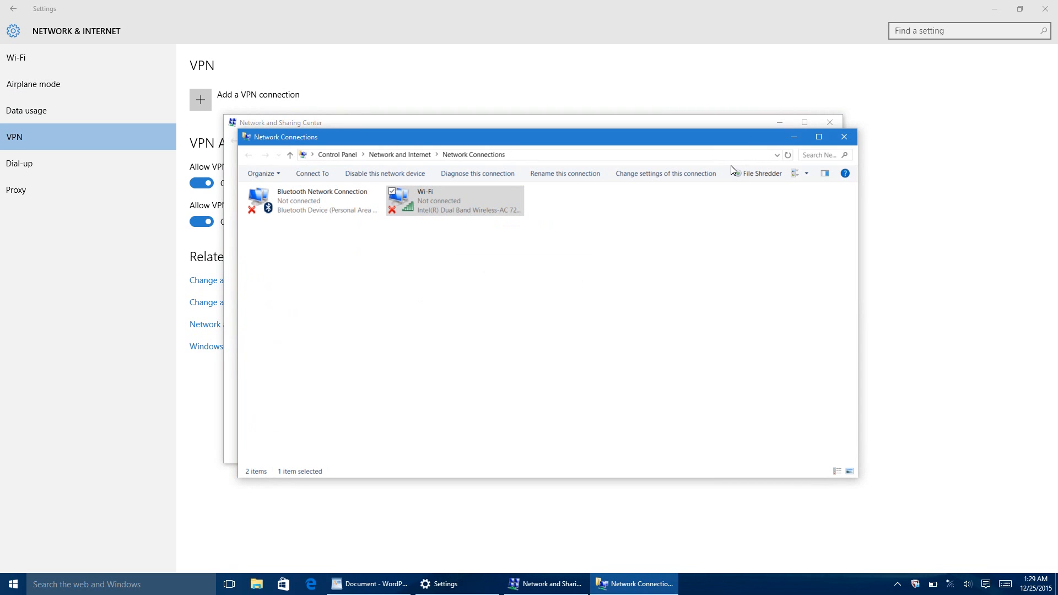
- Return to Settings and show the Wi-Fi page confirming it is on and connected
left_click(545, 584)
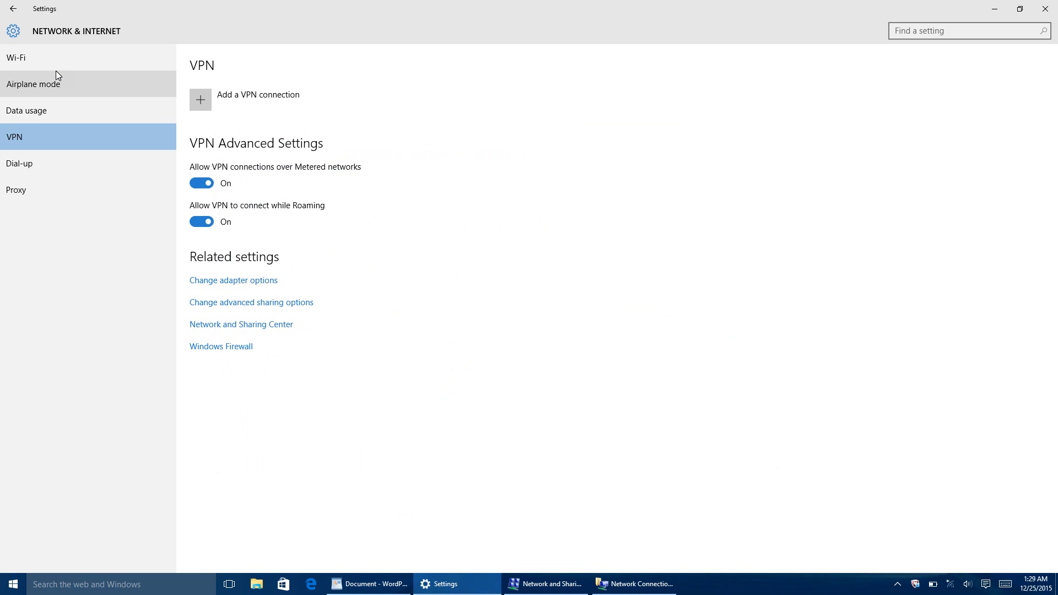
left_click(16, 57)
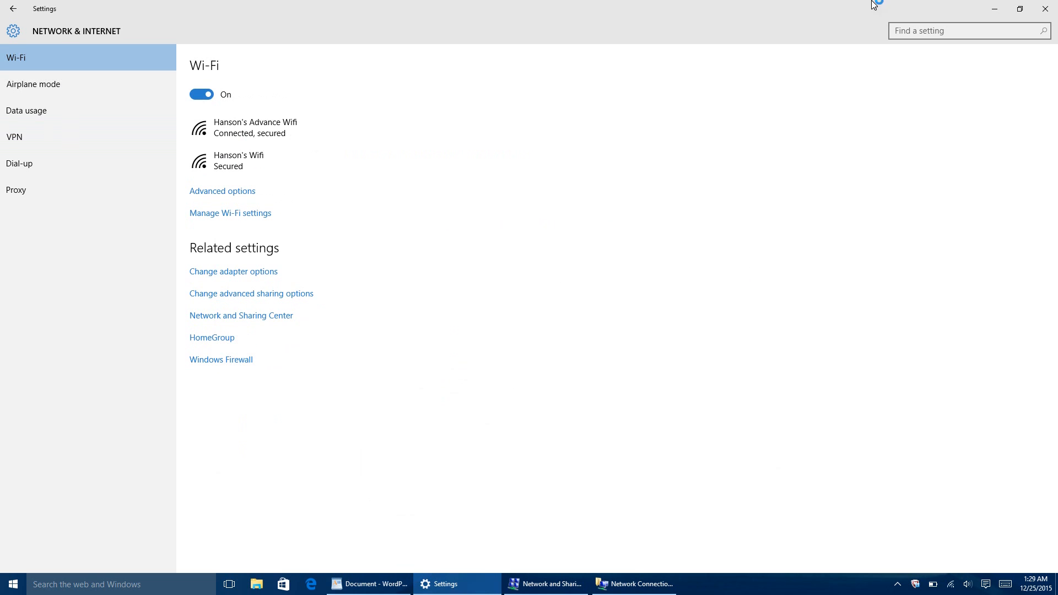
mouse_move(994, 9)
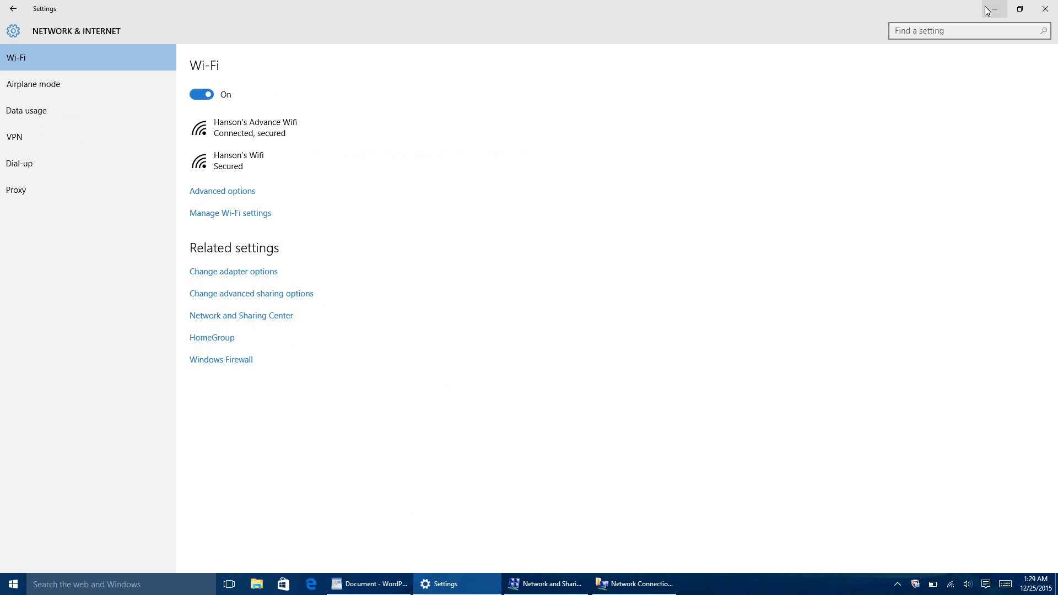
mouse_move(1045, 8)
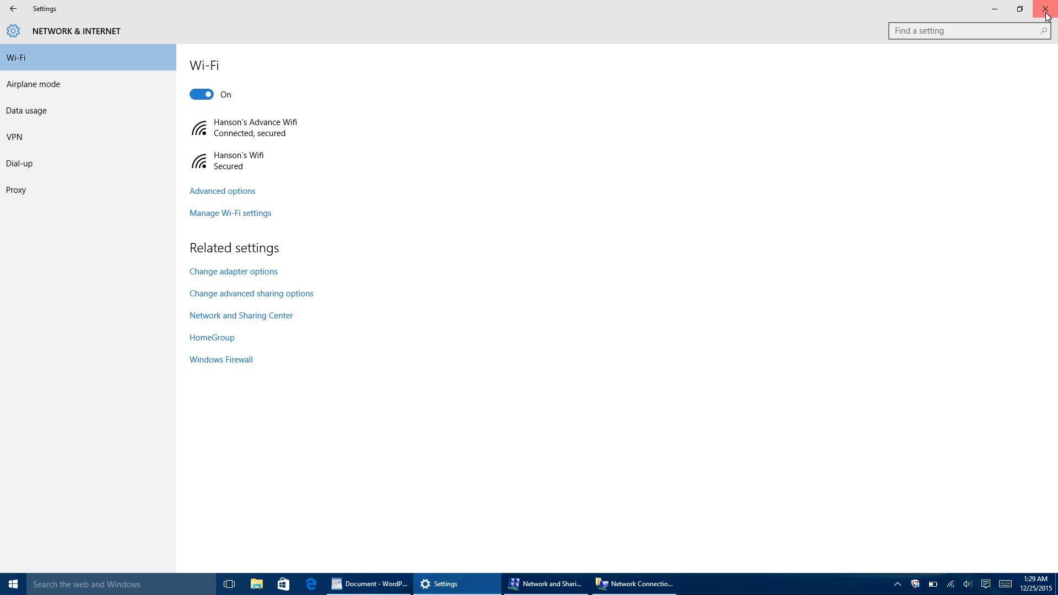
- Close Settings and launch Device Manager via taskbar search for 'devic'
left_click(1047, 9)
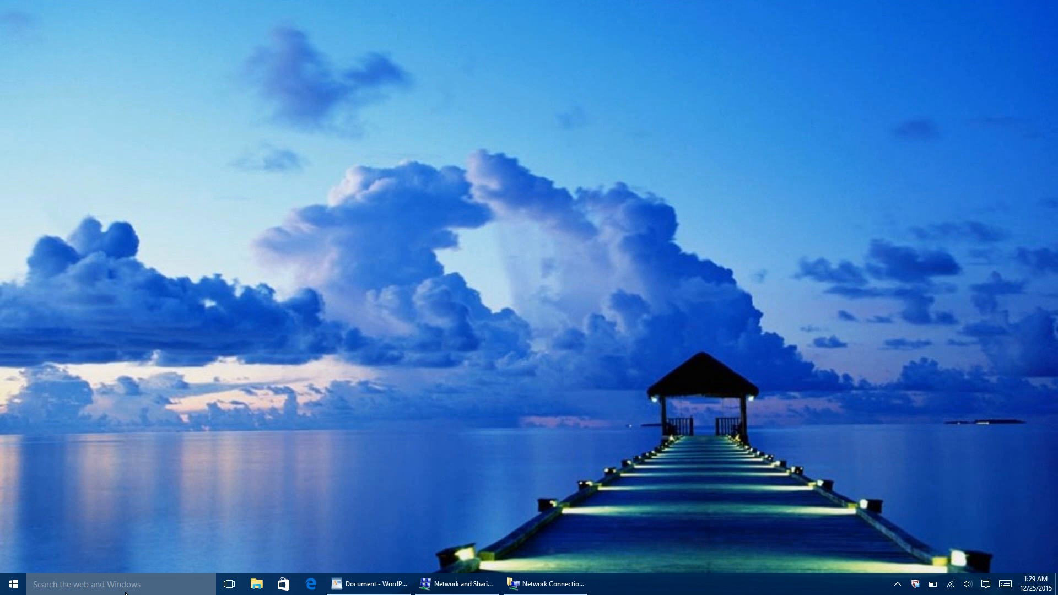
left_click(101, 584)
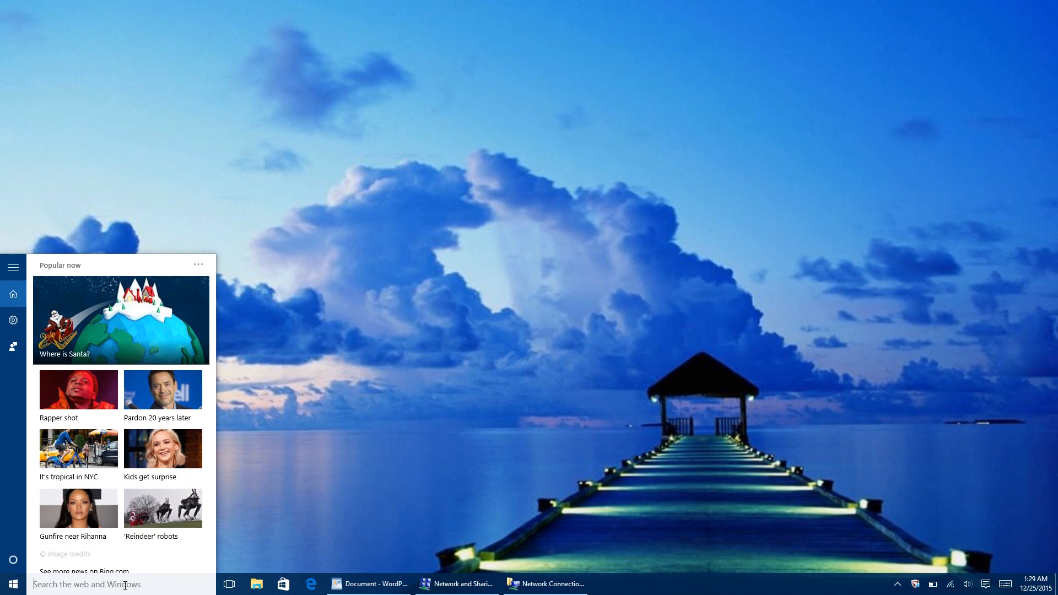
type("device mang")
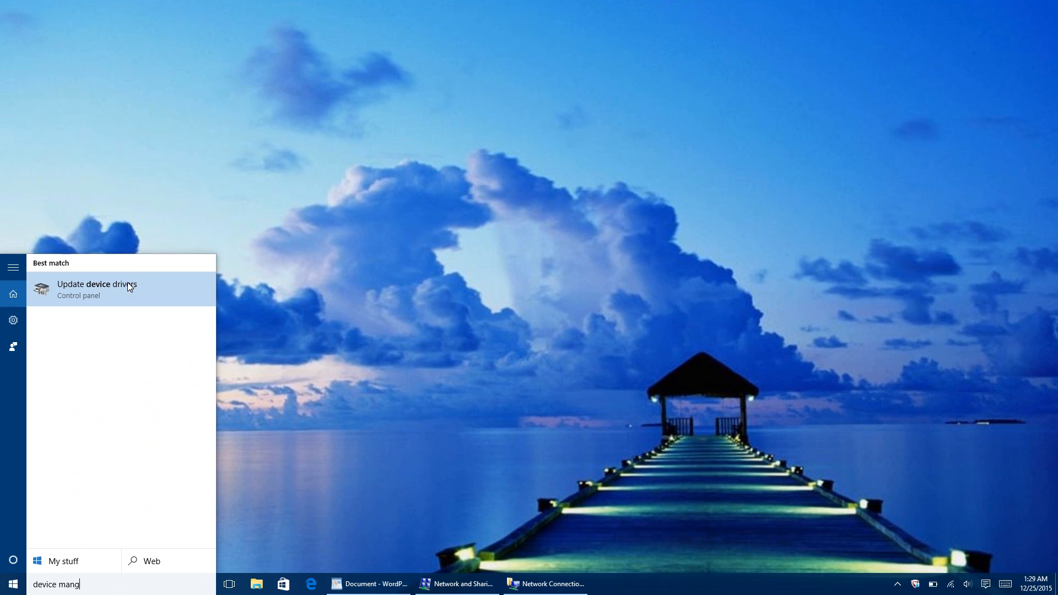
left_click(128, 287)
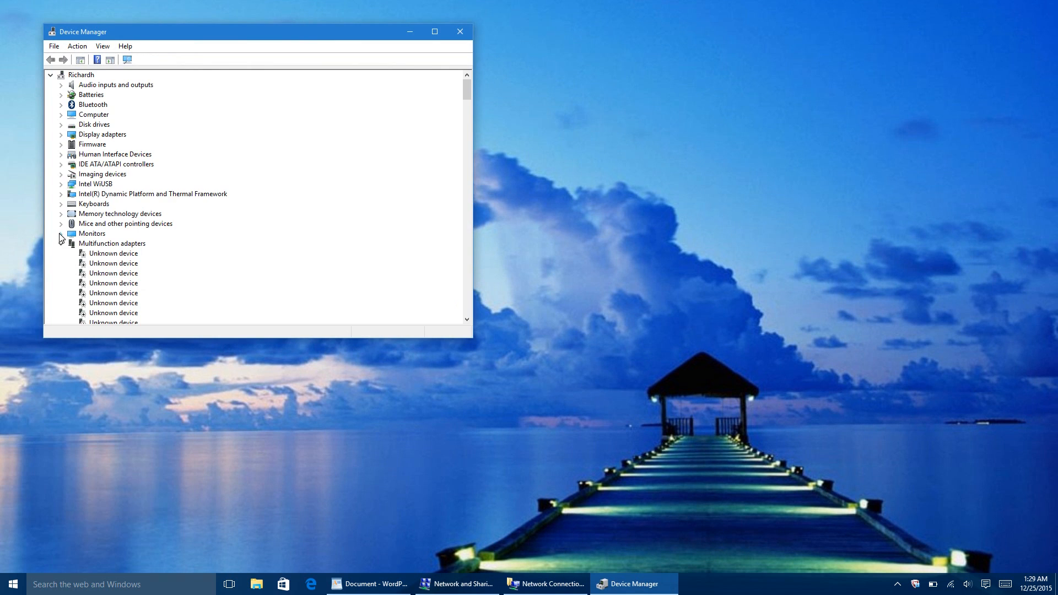
- Expand Network adapters and bring up the context menu for Intel Dual Band Wireless-AC 7265
left_click(61, 234)
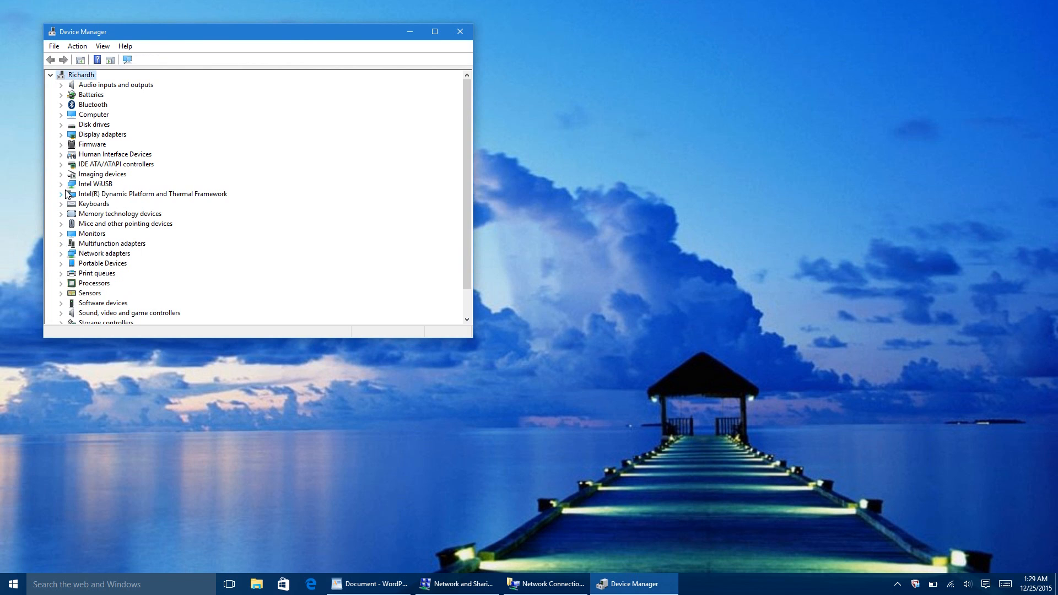
left_click(61, 254)
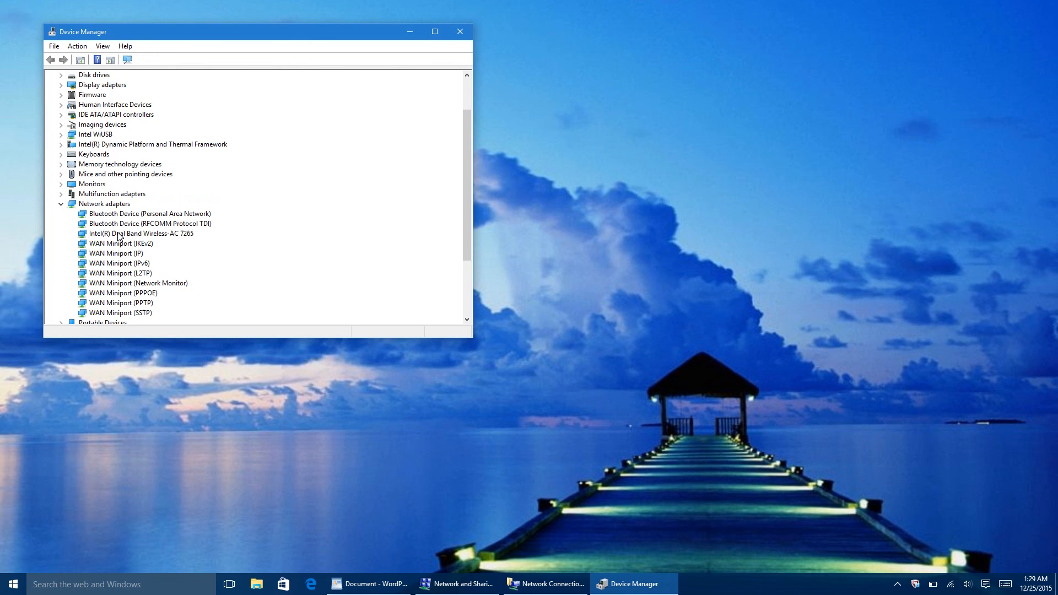
left_click(142, 233)
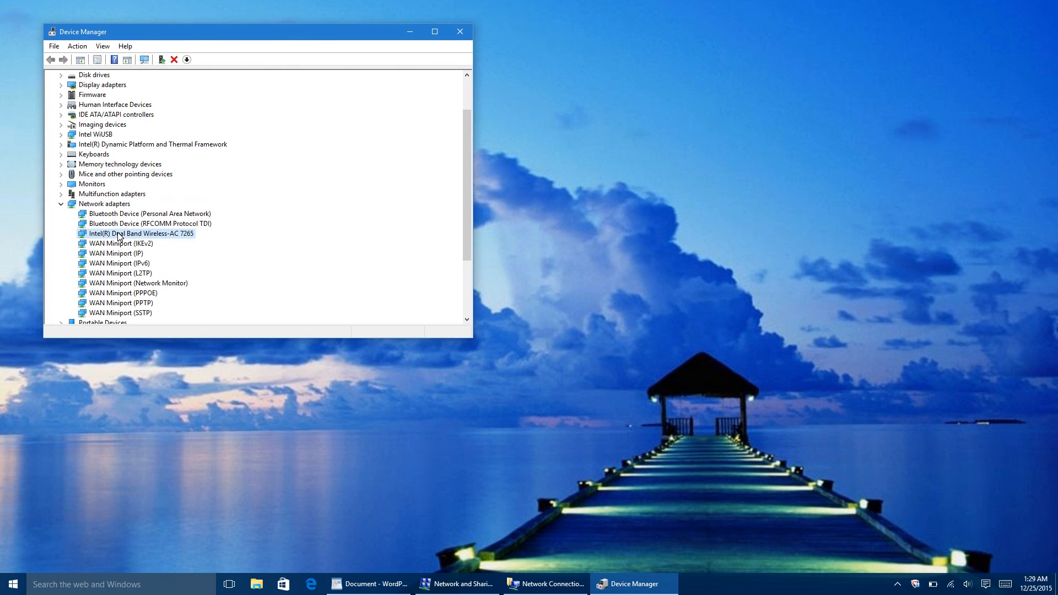
right_click(140, 233)
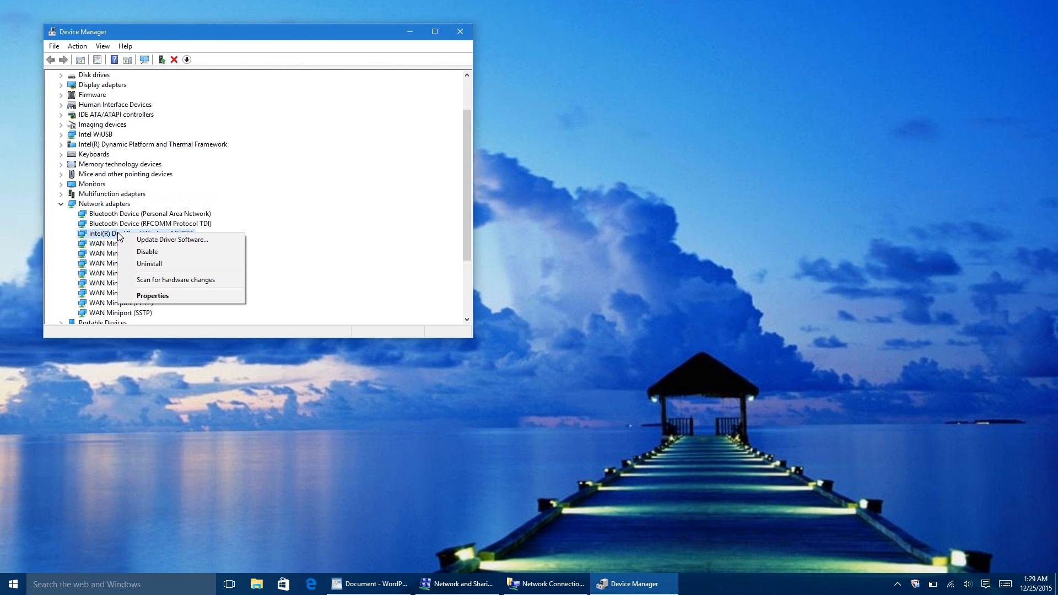
- Review the adapter's Power Management, Advanced, Events and Driver tabs showing version 17.15.0.5
left_click(152, 295)
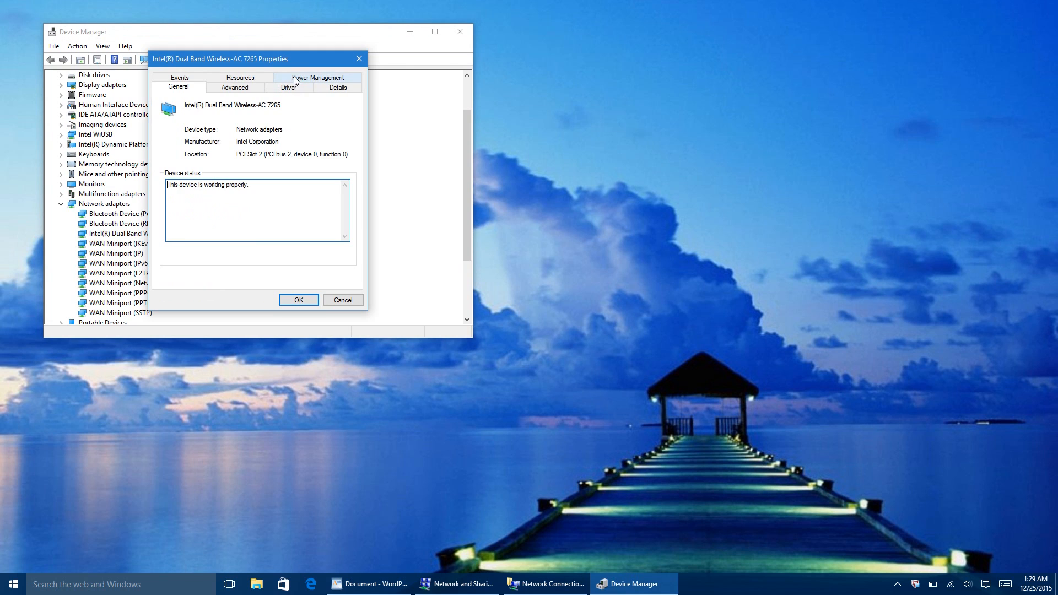
left_click(317, 78)
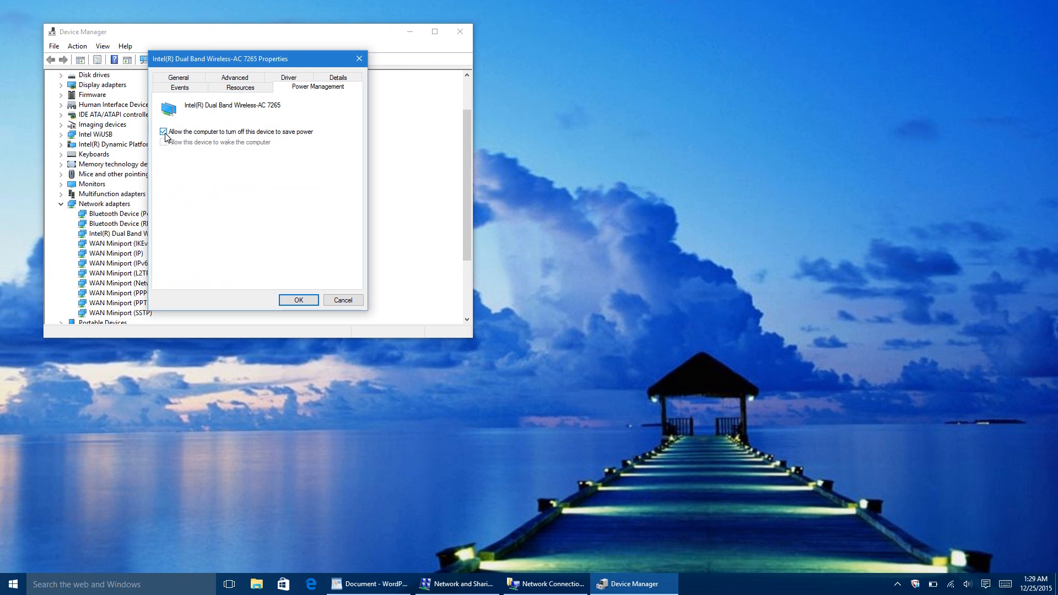
left_click(234, 87)
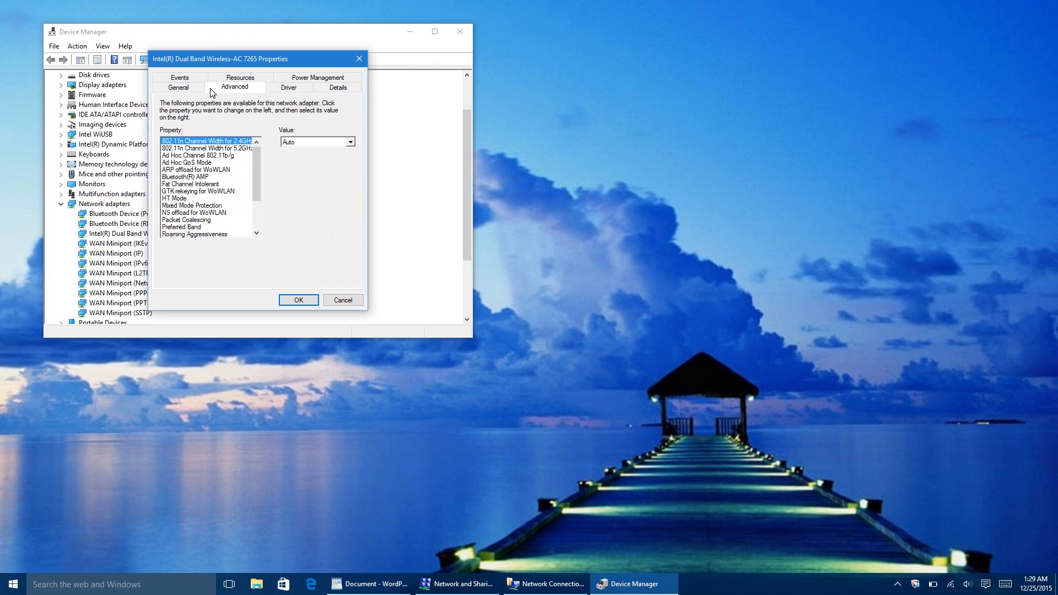
left_click(179, 77)
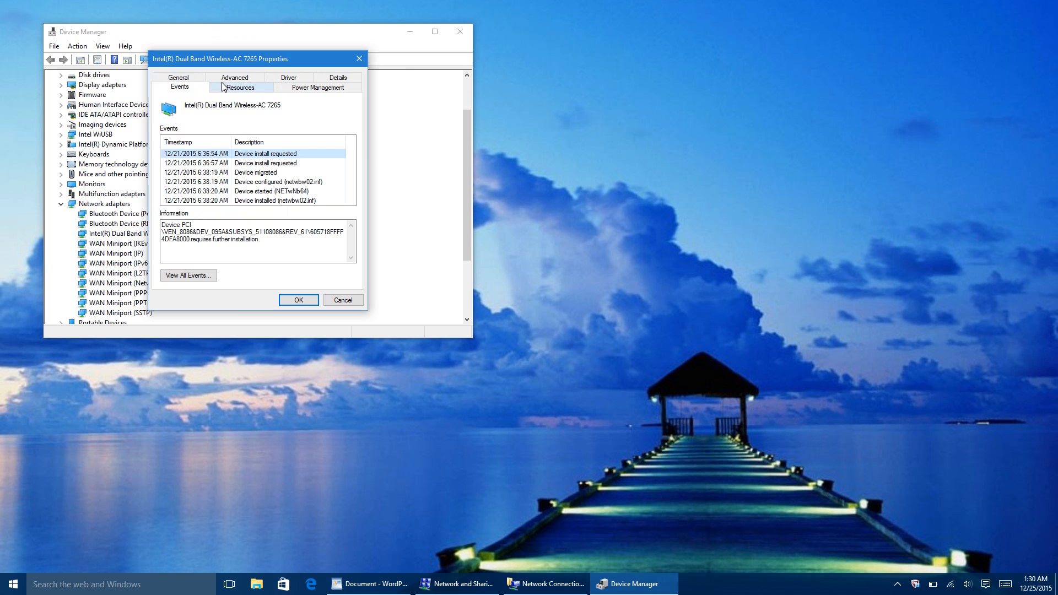
left_click(234, 86)
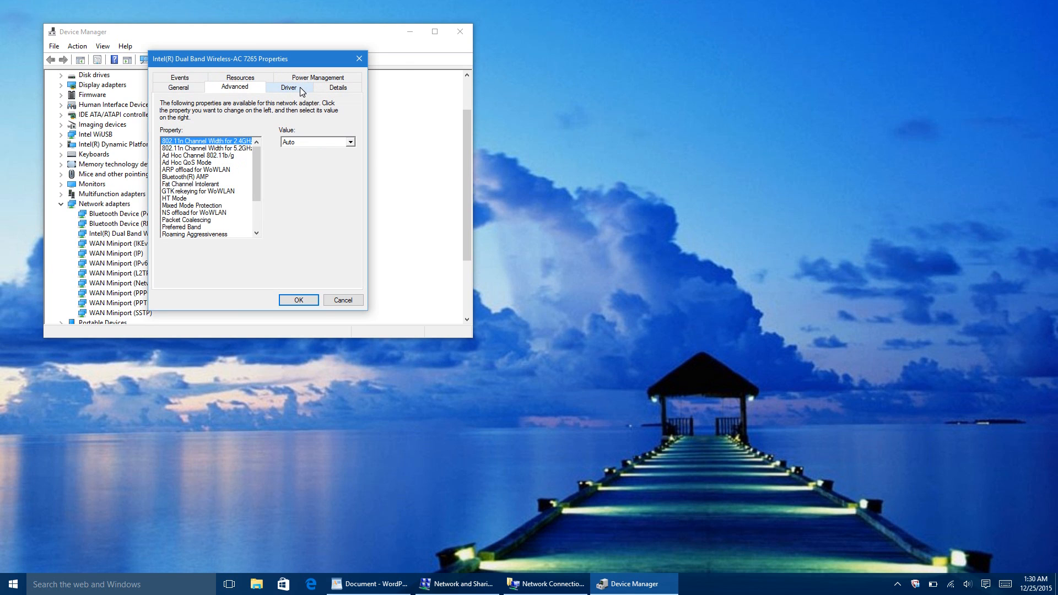
left_click(288, 87)
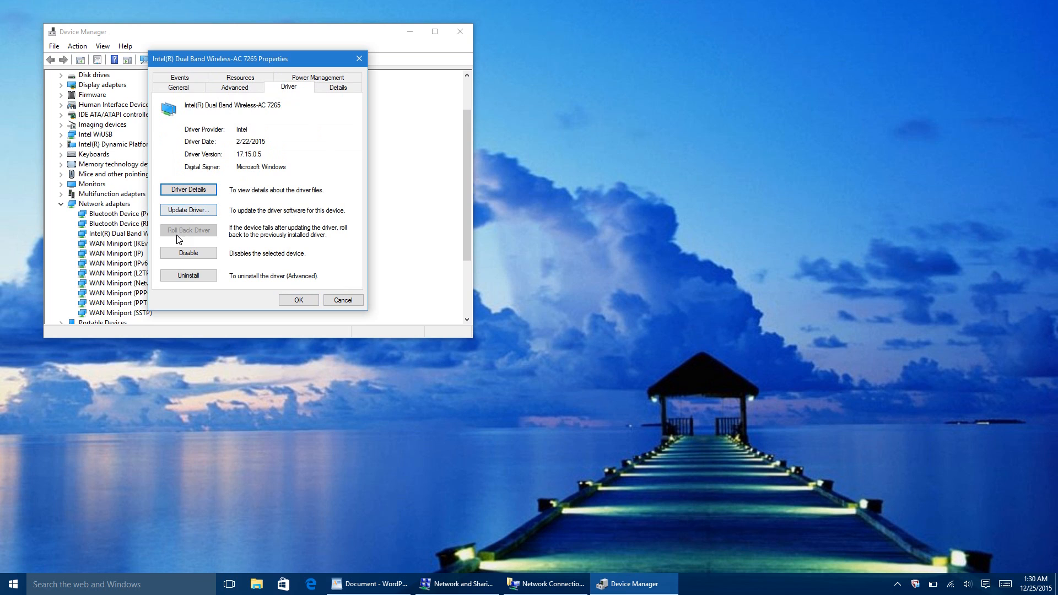
mouse_move(188, 275)
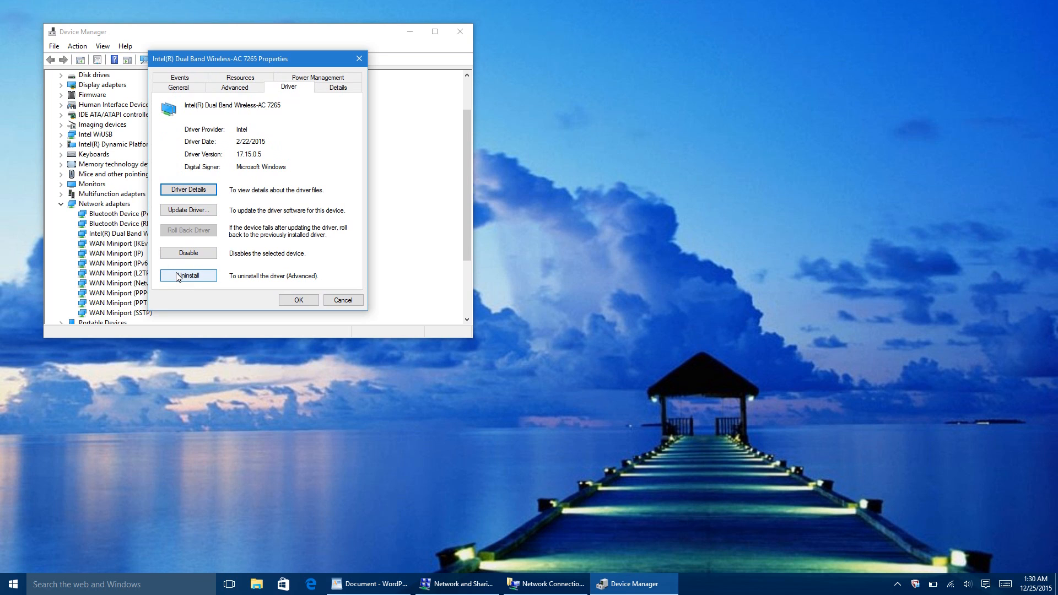
mouse_move(492, 589)
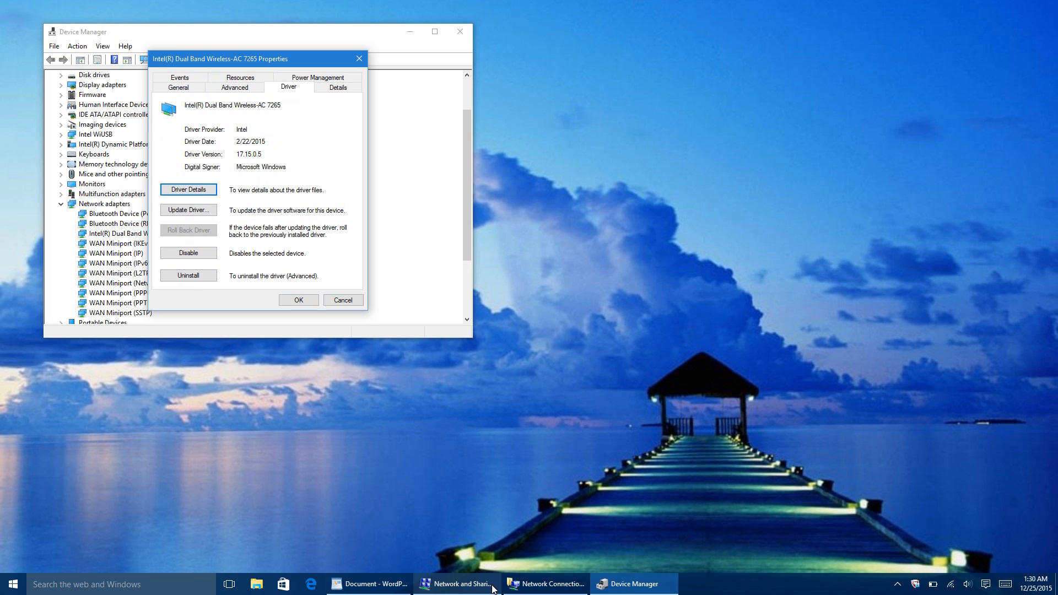
- Glance at the Settings Wi-Fi page, then close the properties dialog and Device Manager
left_click(456, 585)
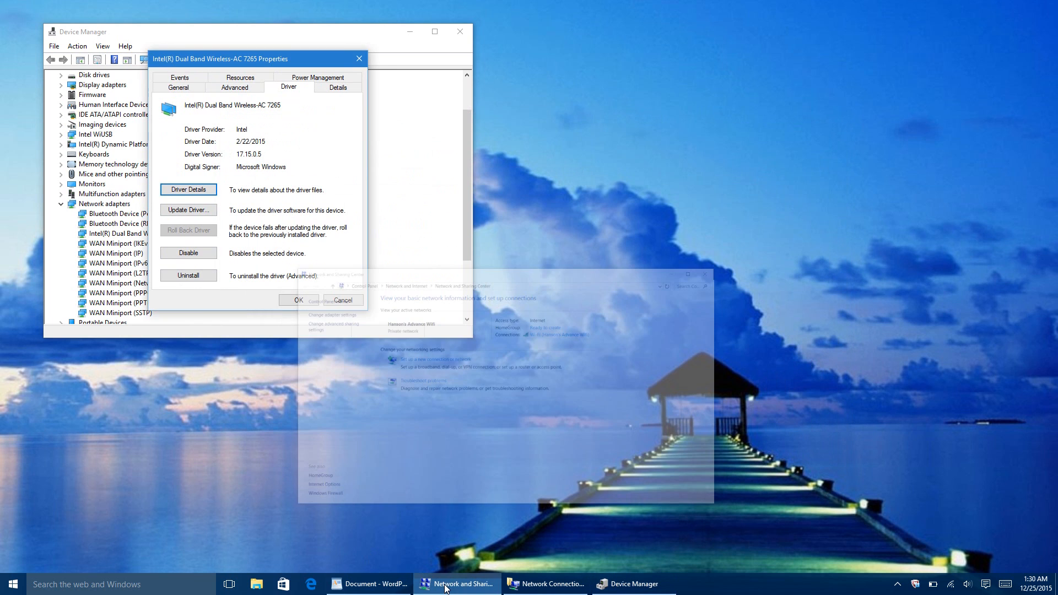
left_click(457, 585)
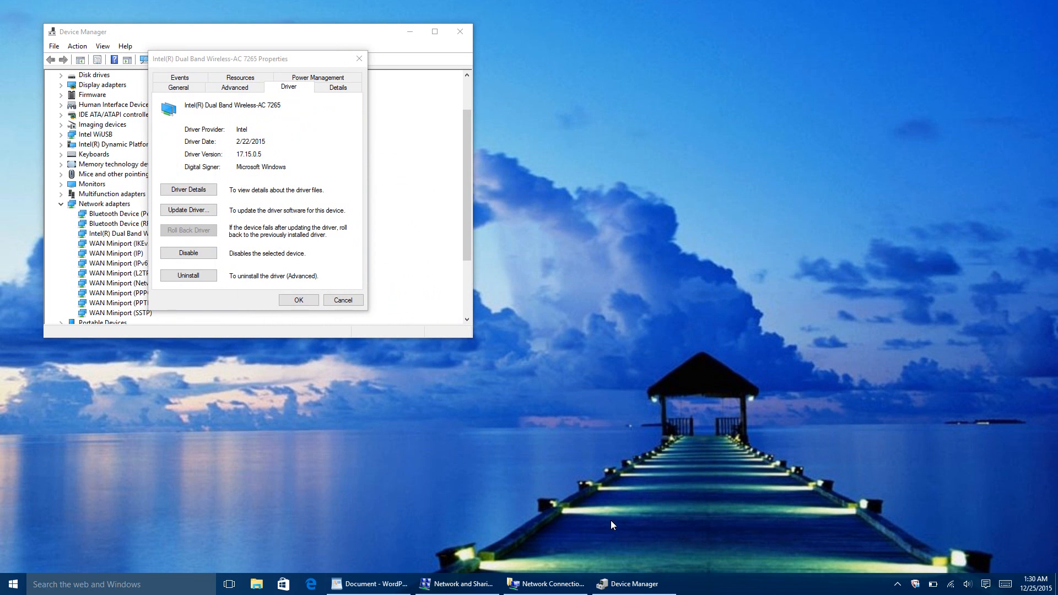
mouse_move(954, 590)
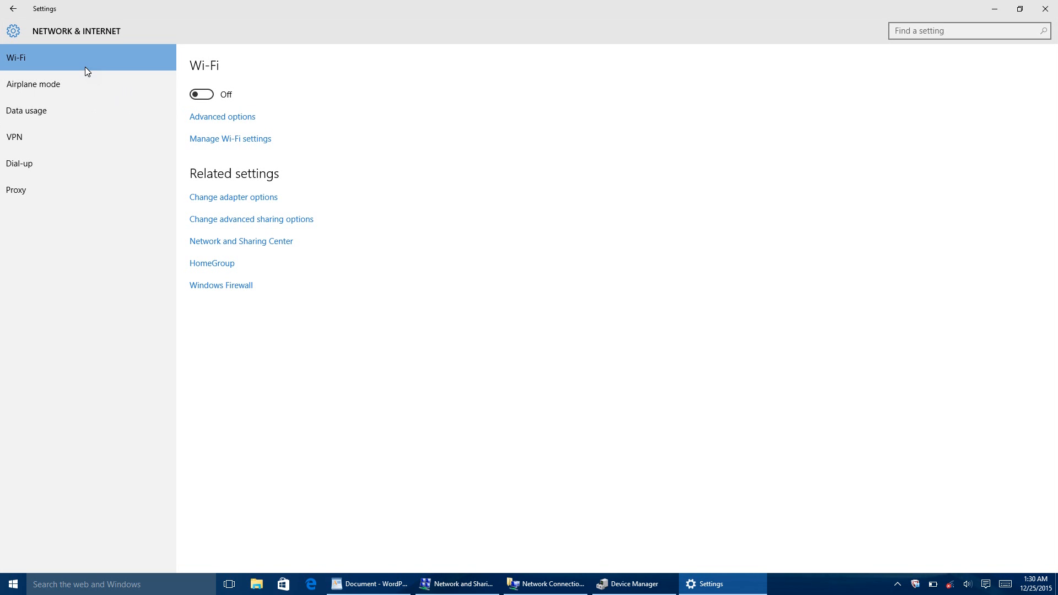
left_click(200, 94)
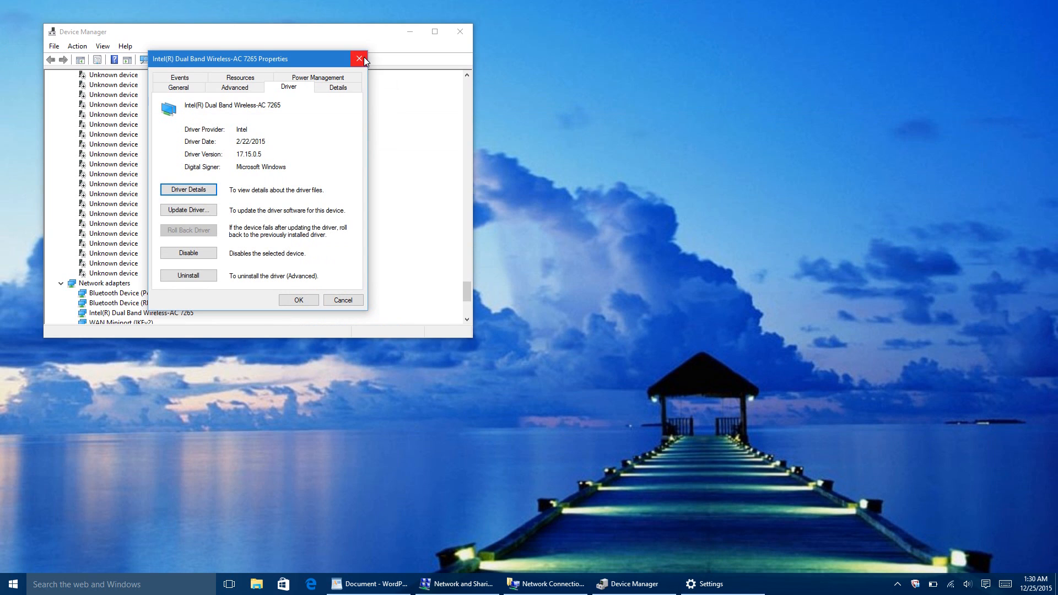
left_click(359, 58)
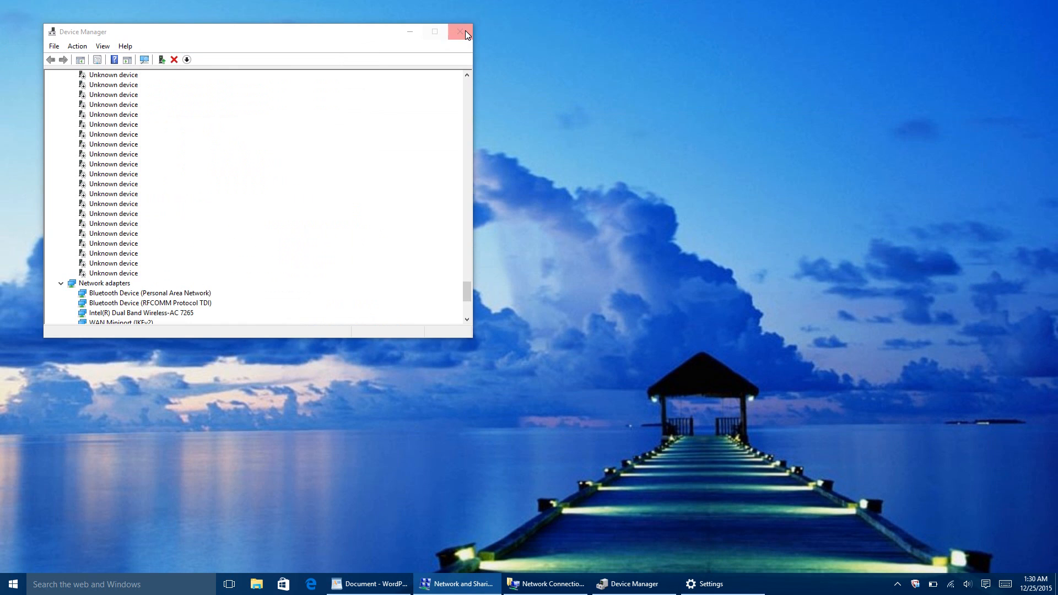
left_click(462, 33)
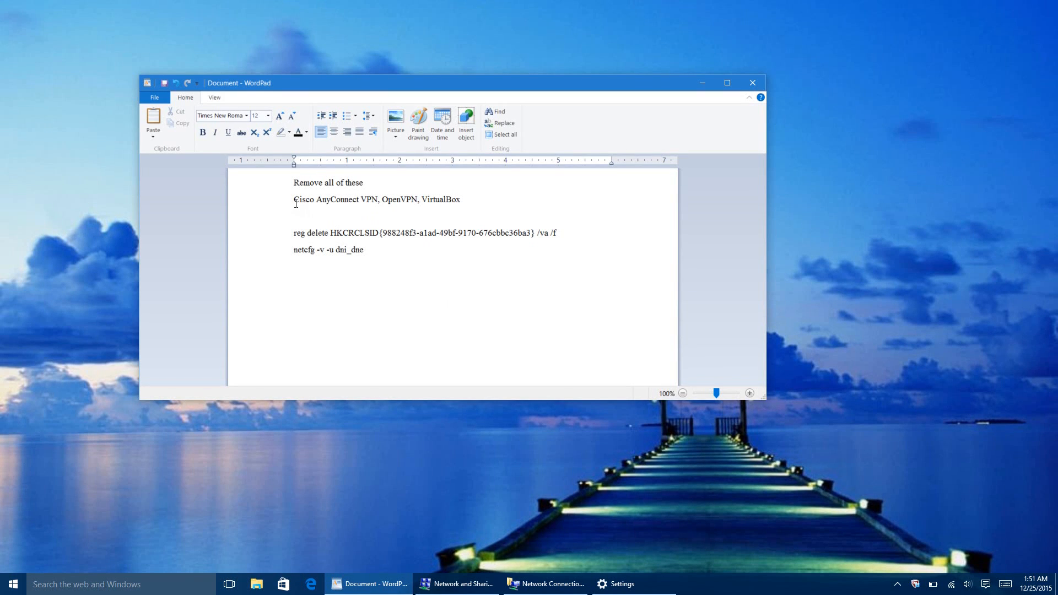
mouse_move(313, 207)
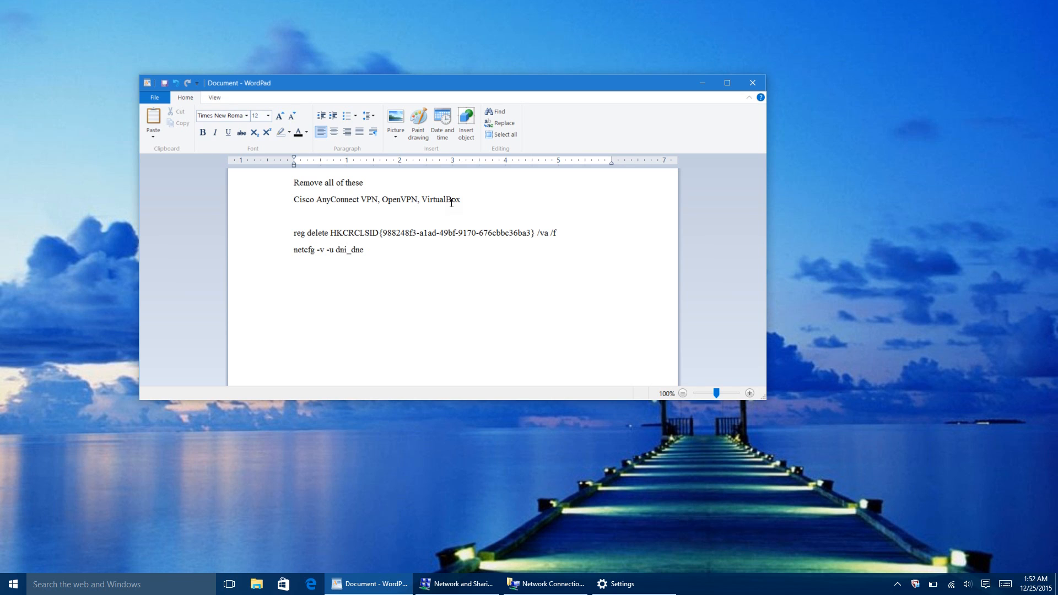
mouse_move(494, 187)
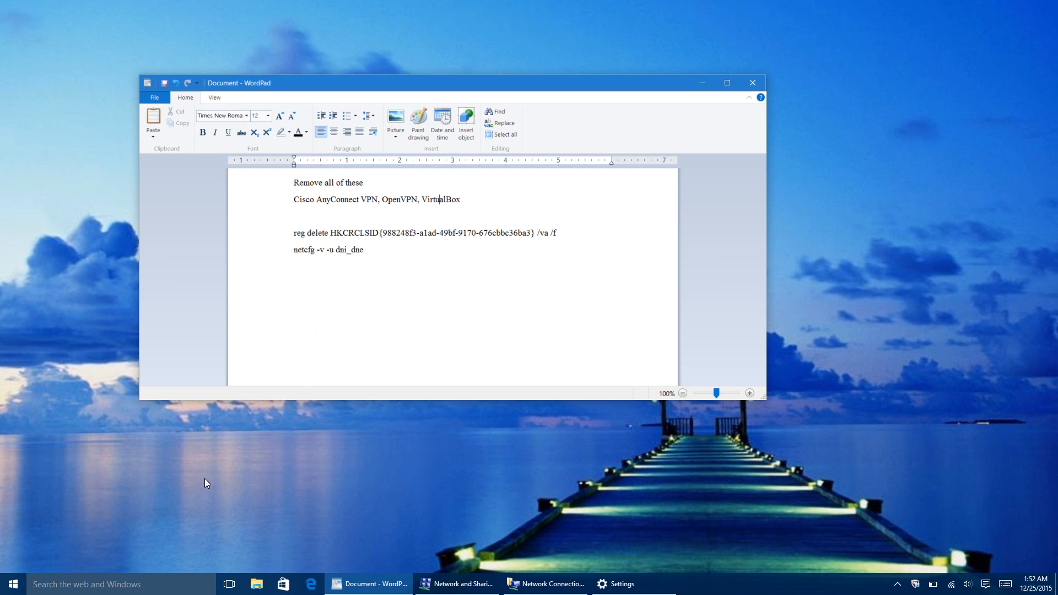
mouse_move(11, 585)
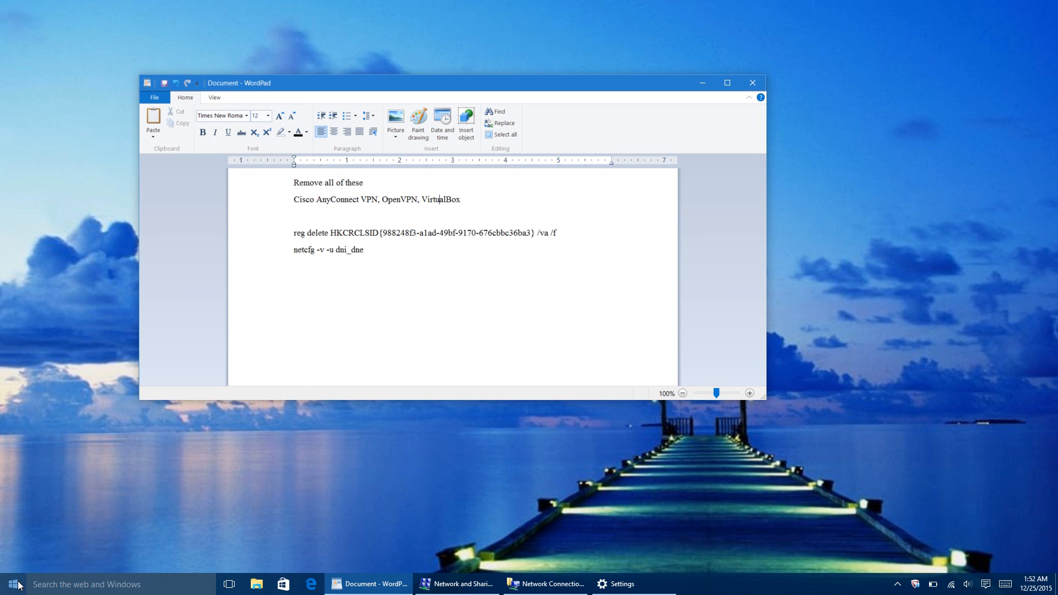
- Bring up the Start button's right-click menu beside the WordPad notes
right_click(11, 584)
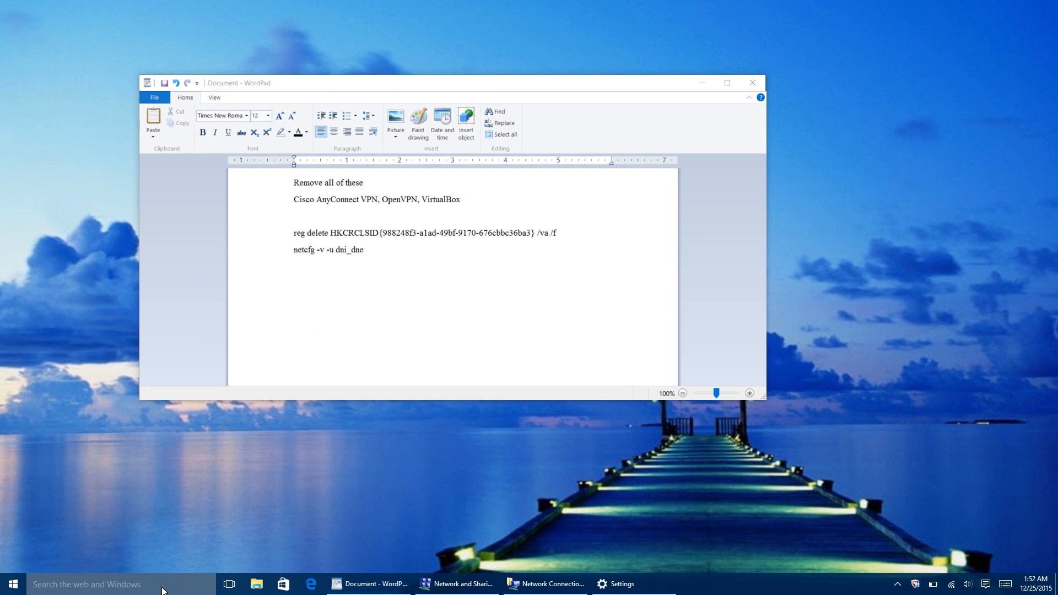
- Launch Command Prompt as administrator from the Start search result
right_click(90, 283)
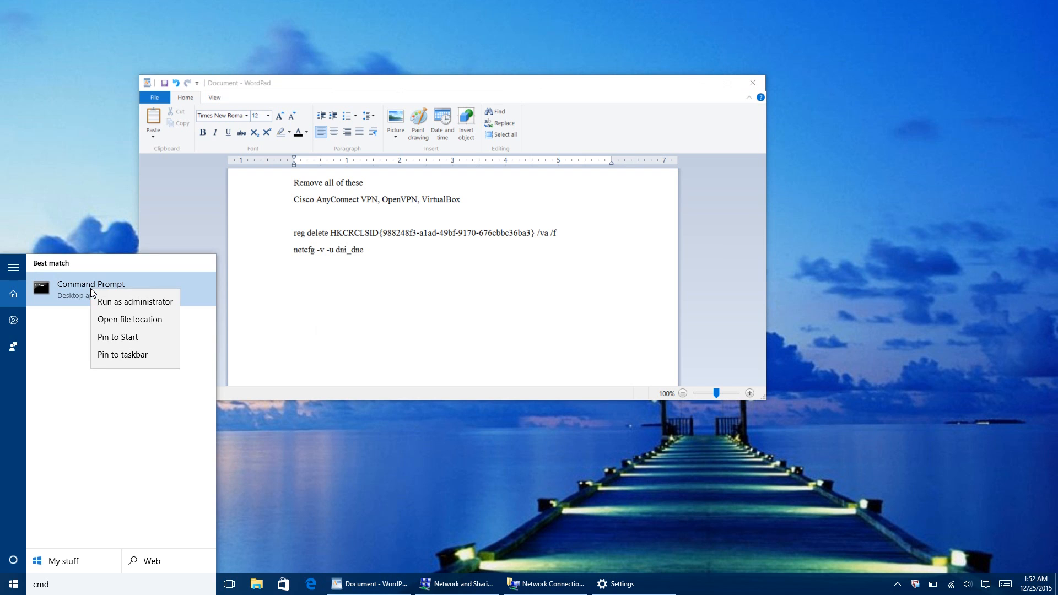
left_click(134, 302)
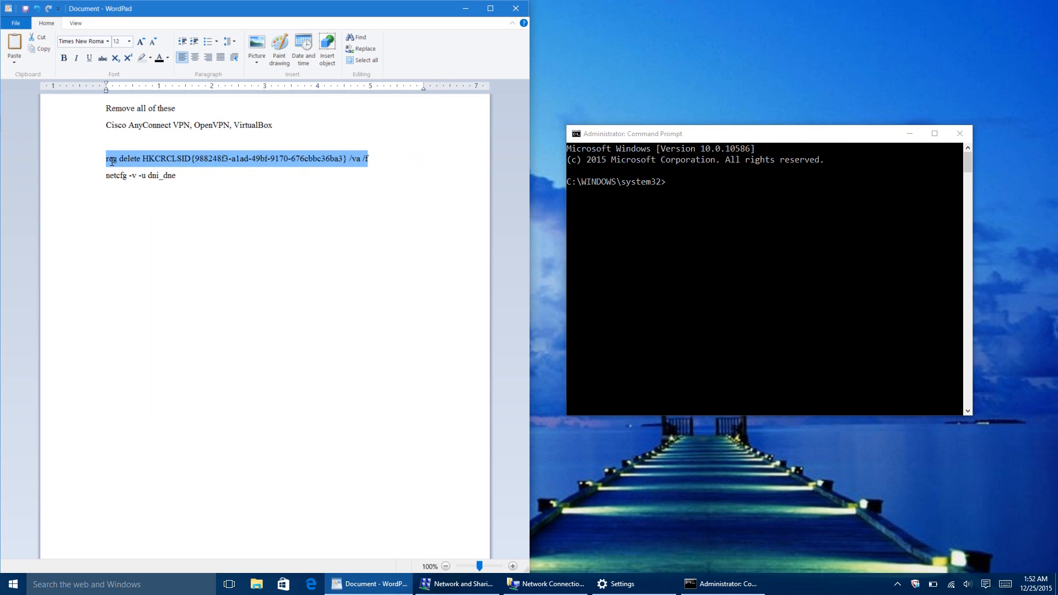
- Paste and run the reg delete CLSID command, getting an invalid key name error
right_click(111, 158)
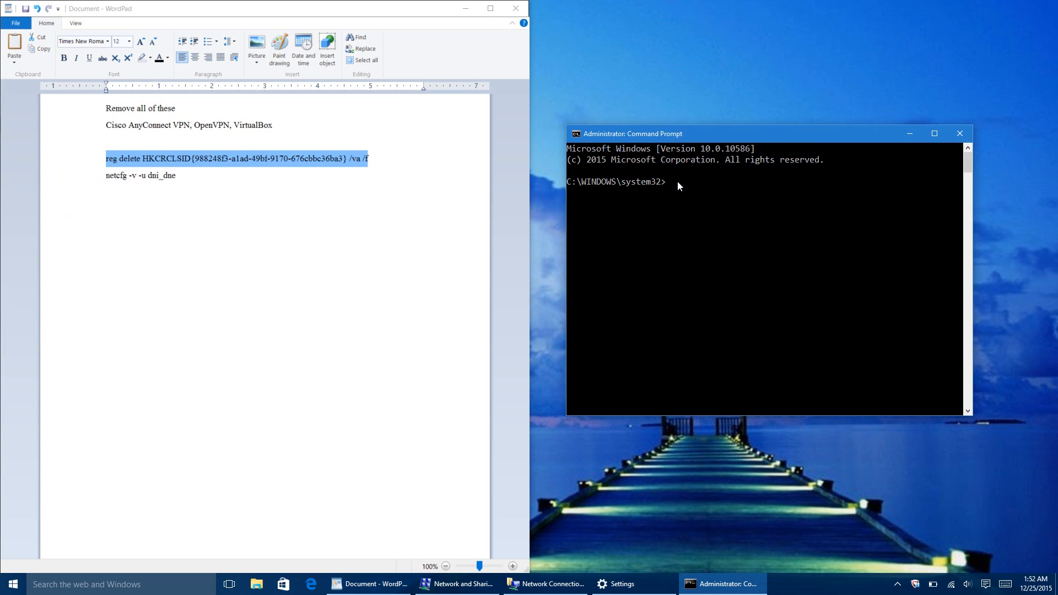
right_click(678, 185)
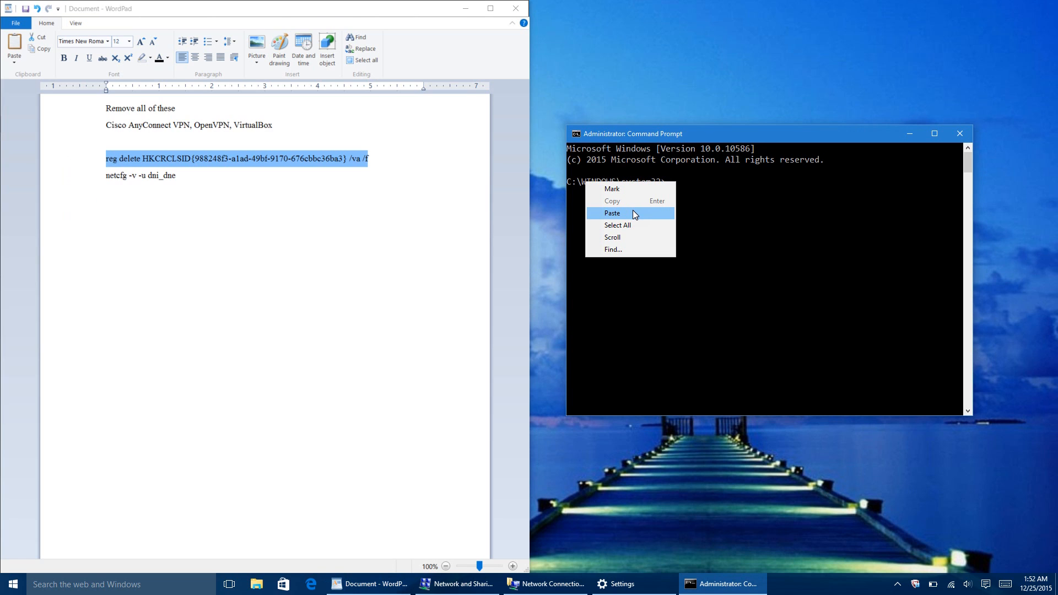
left_click(612, 212)
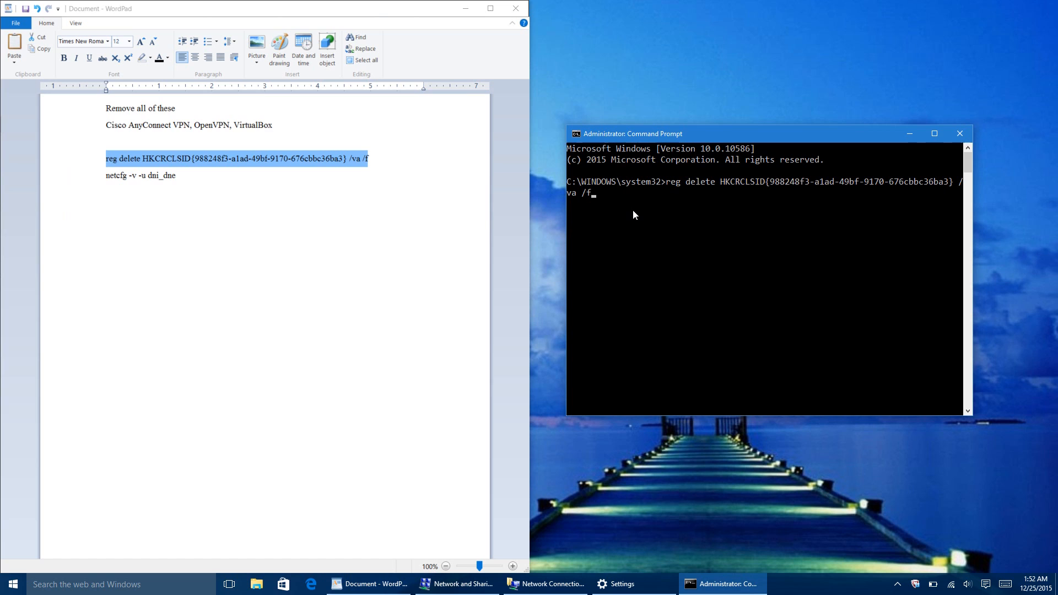
key("Return")
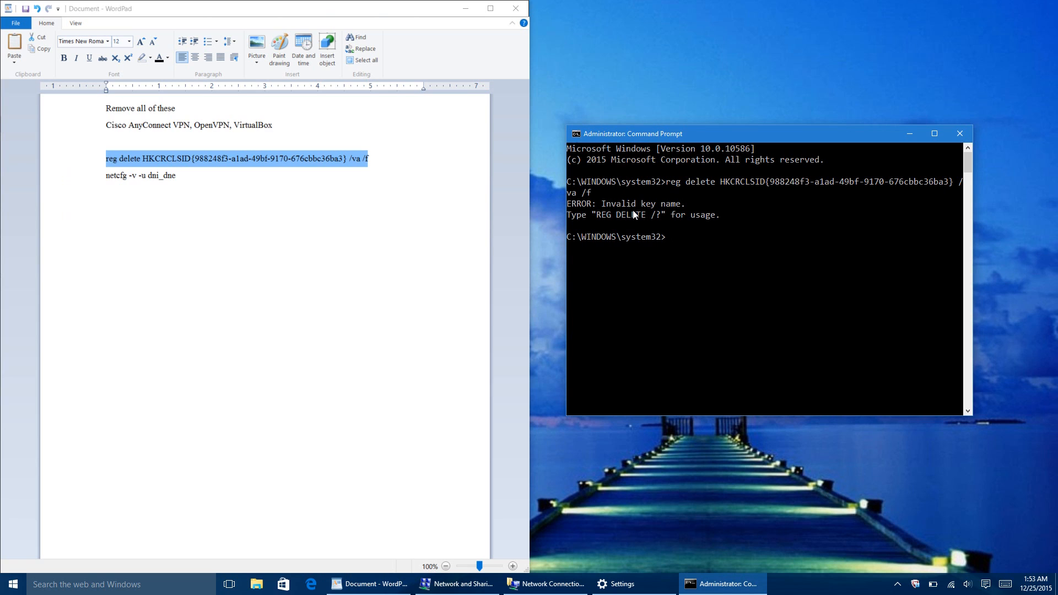
- Select the WordPad line listing the VPN and VirtualBox software to remove
double_click(169, 125)
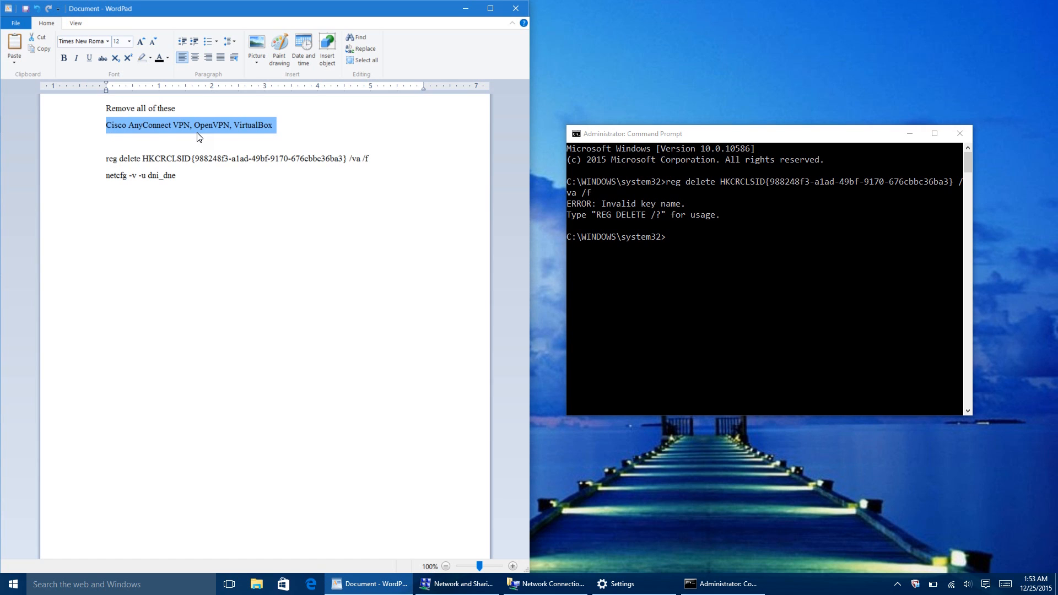
left_click(271, 125)
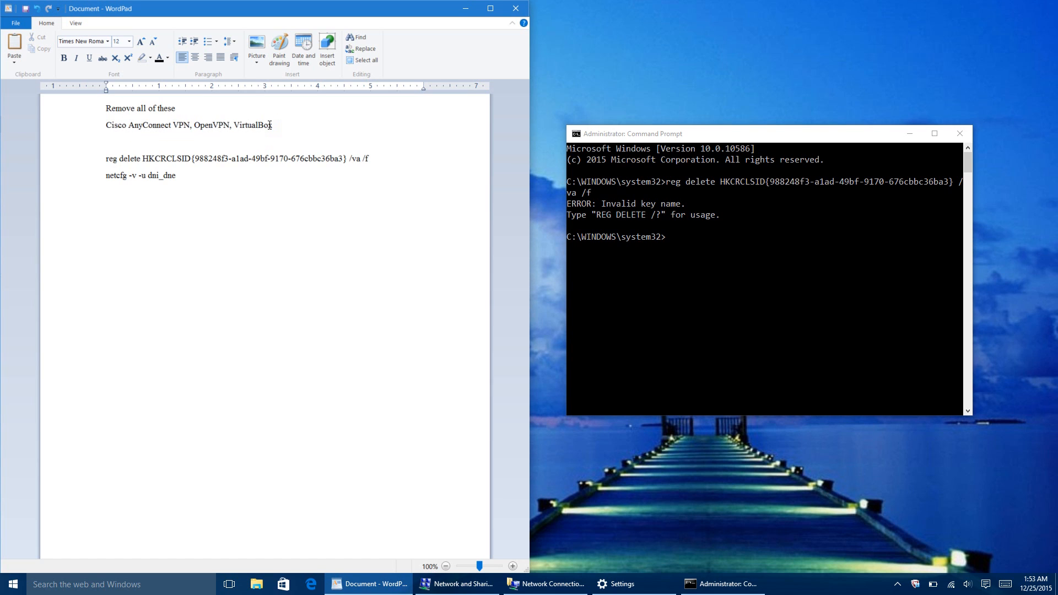
left_click(108, 126)
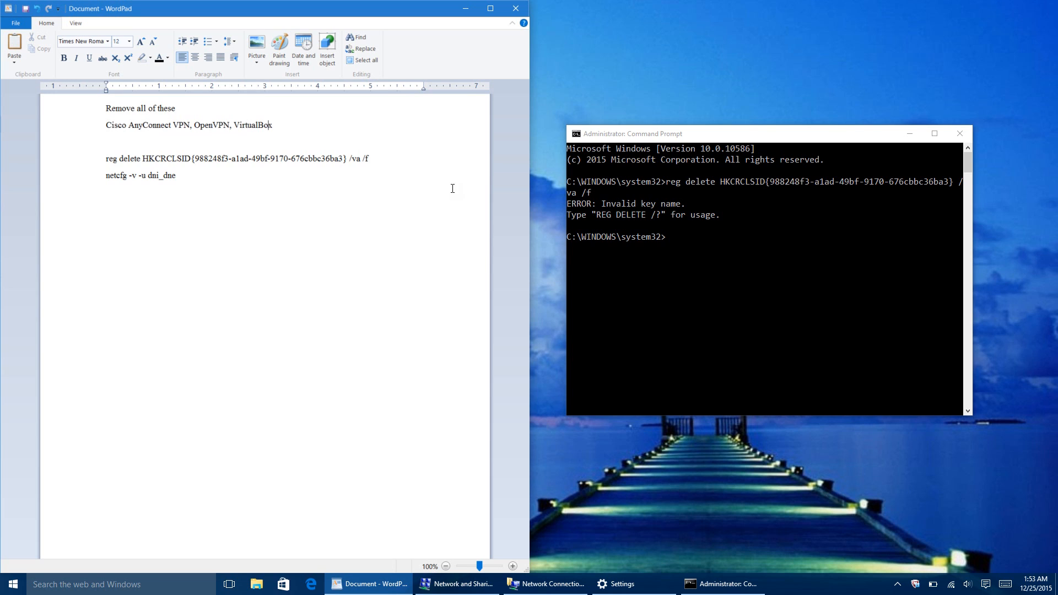
mouse_move(304, 177)
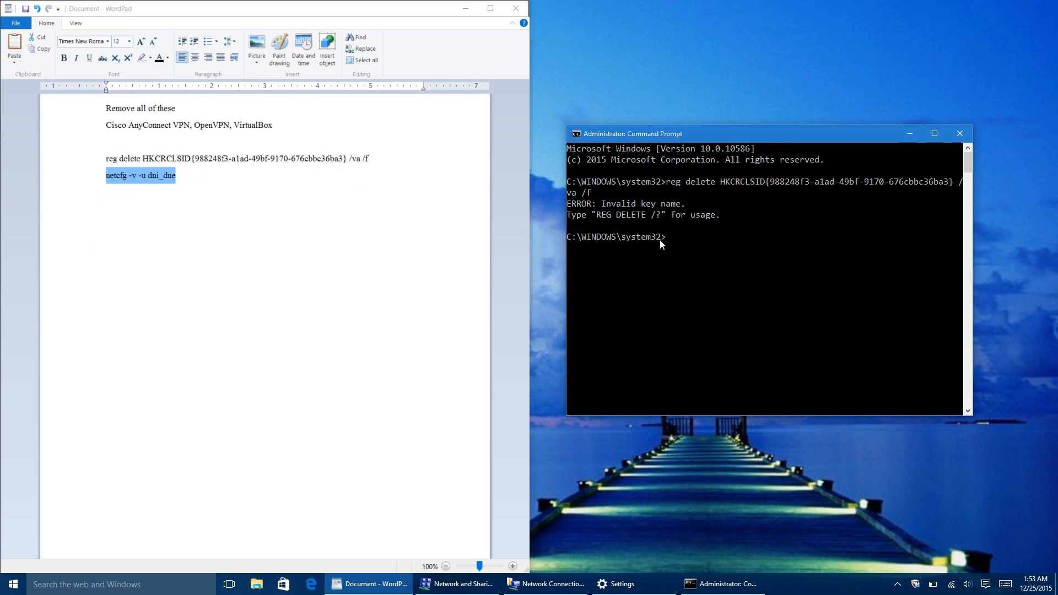
- Enter the command netcfg -v -u dni_dne at the admin prompt without running it
type("netcfg -v -u dni_dne")
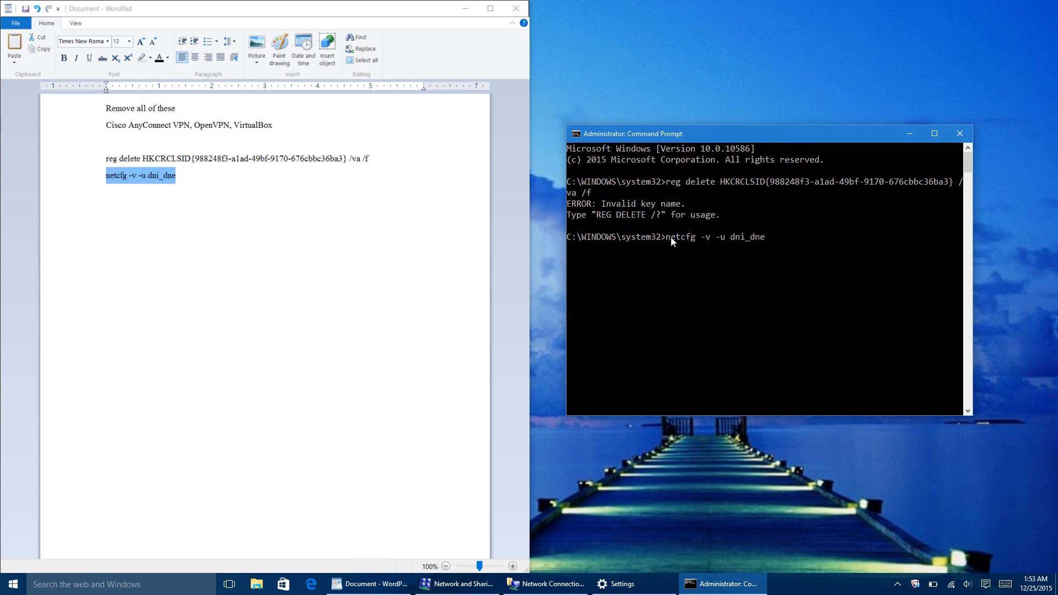
mouse_move(716, 262)
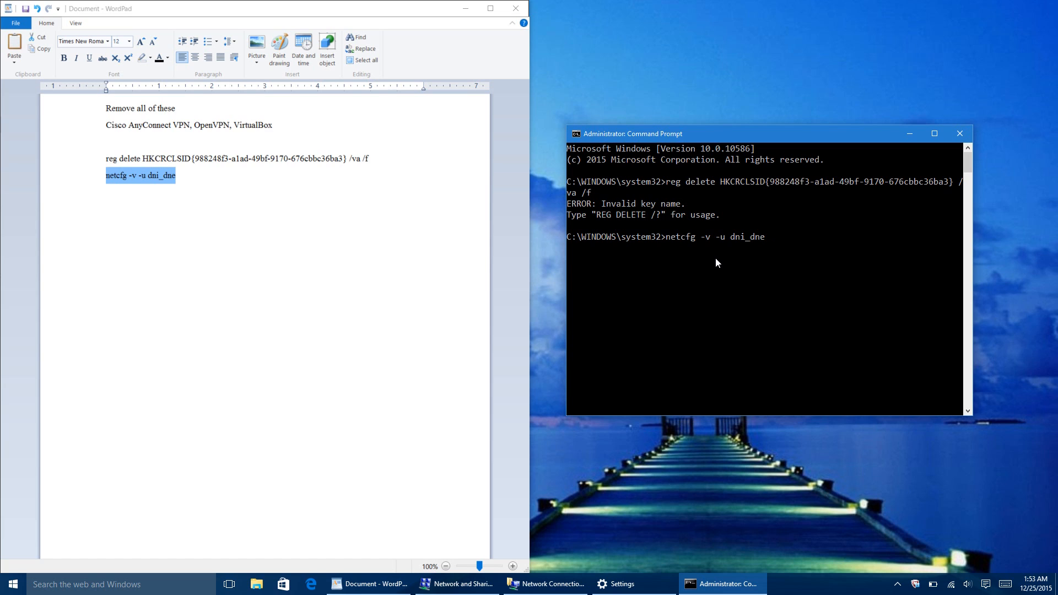
mouse_move(773, 208)
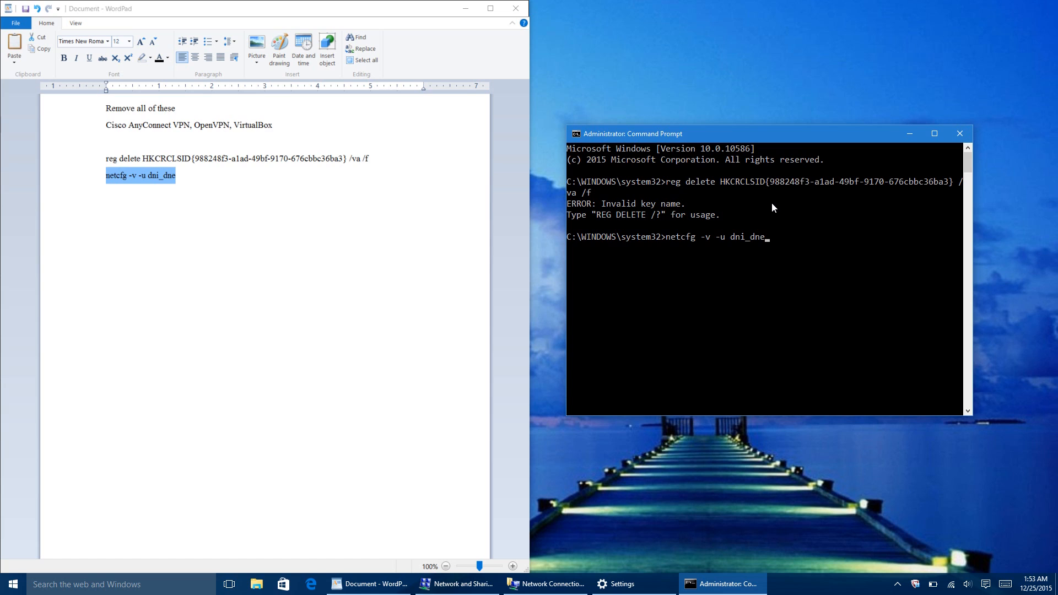
mouse_move(727, 278)
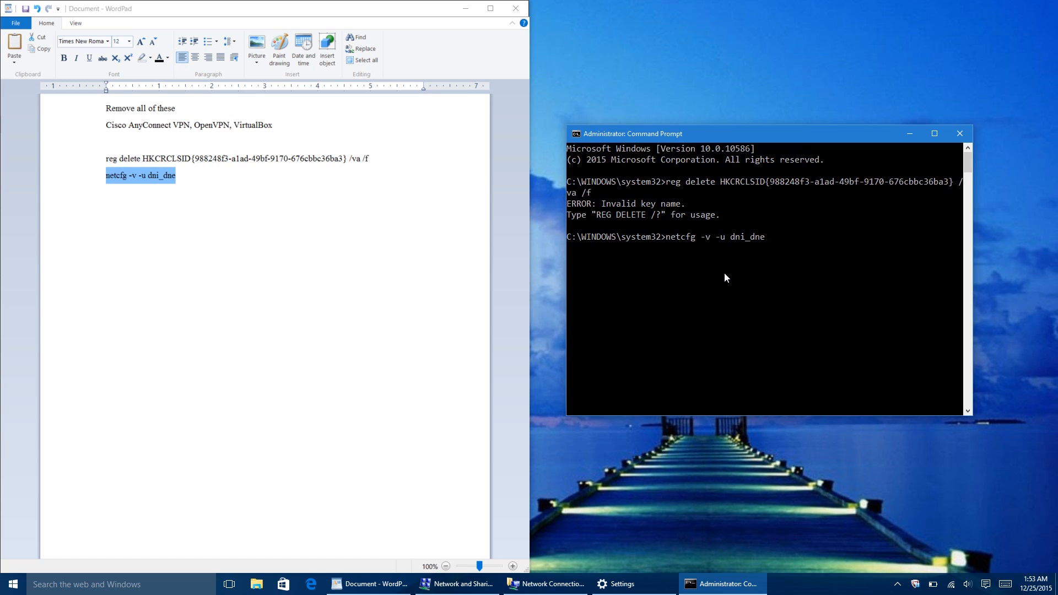
mouse_move(727, 399)
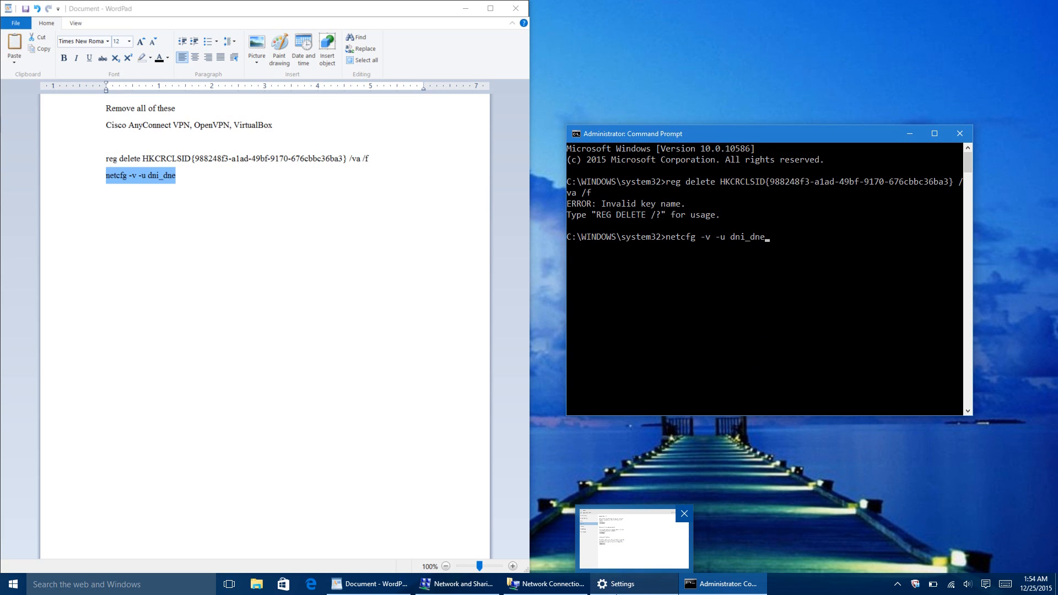
- Show the Update & Security Recovery page, glancing at the WordPad notes in between
left_click(632, 585)
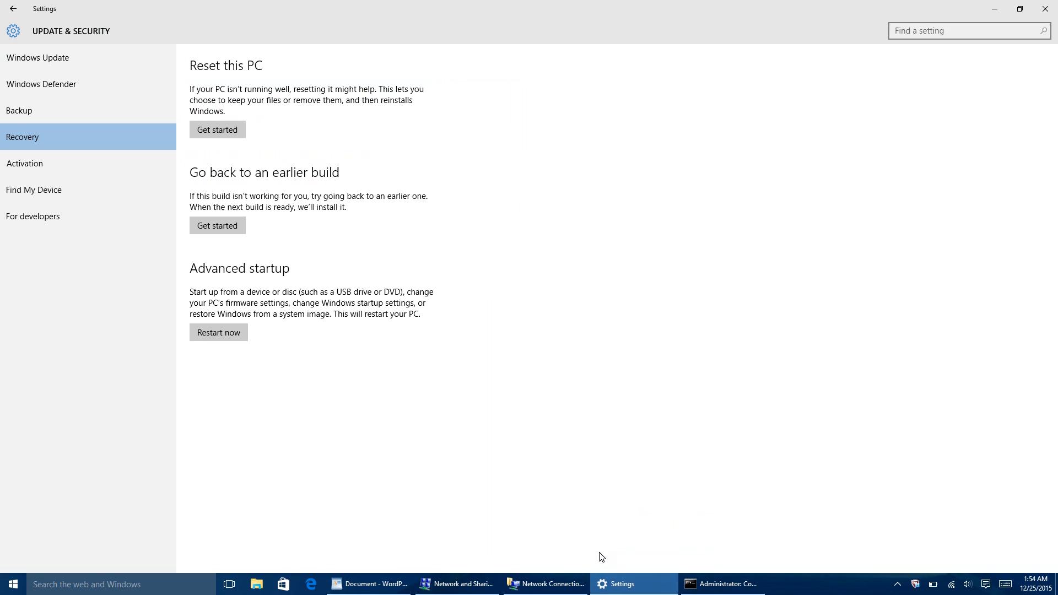
mouse_move(262, 175)
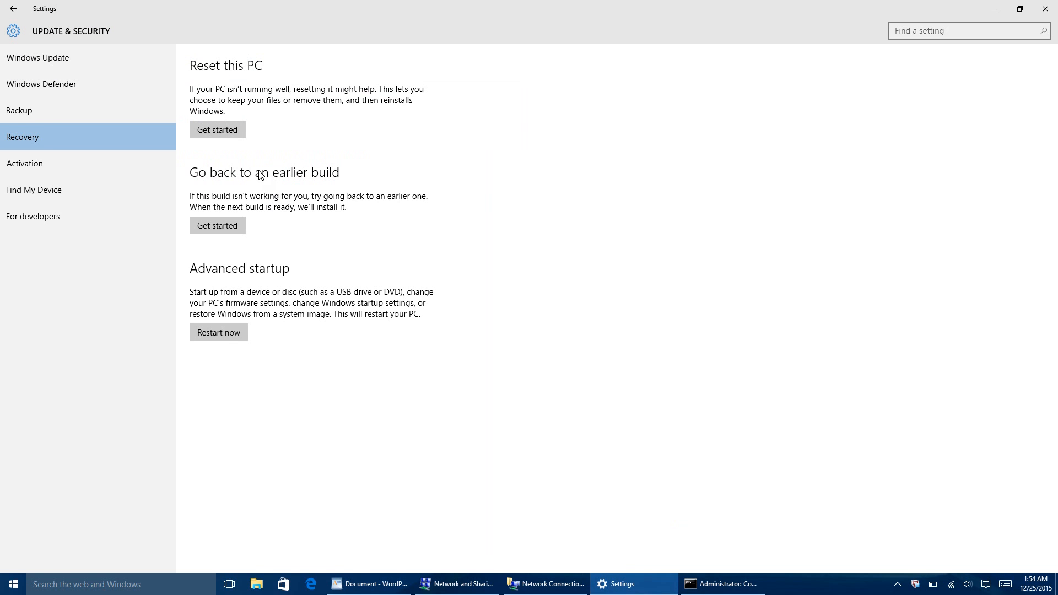
mouse_move(233, 180)
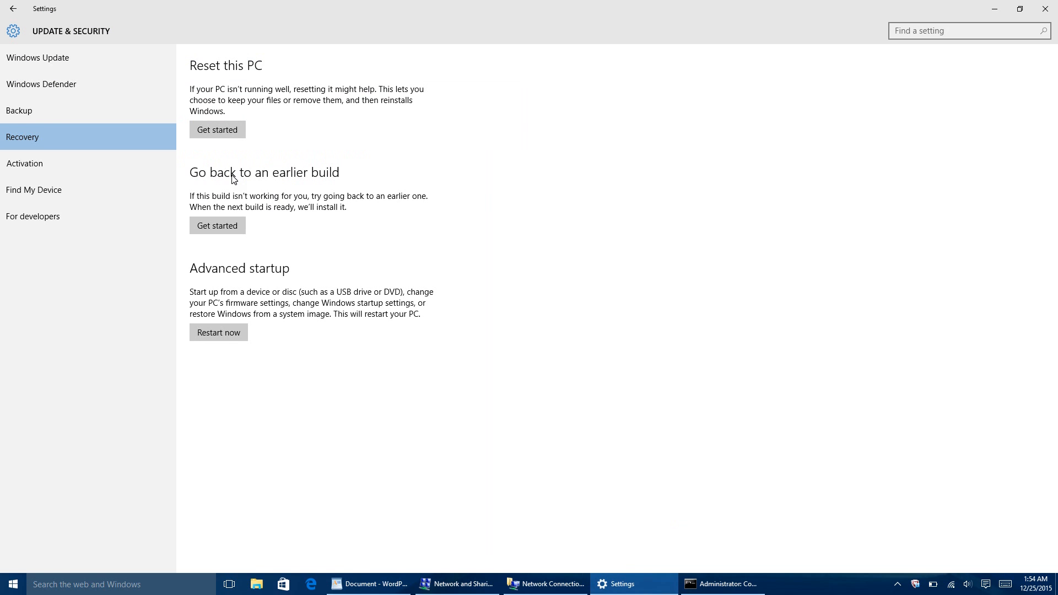
mouse_move(248, 180)
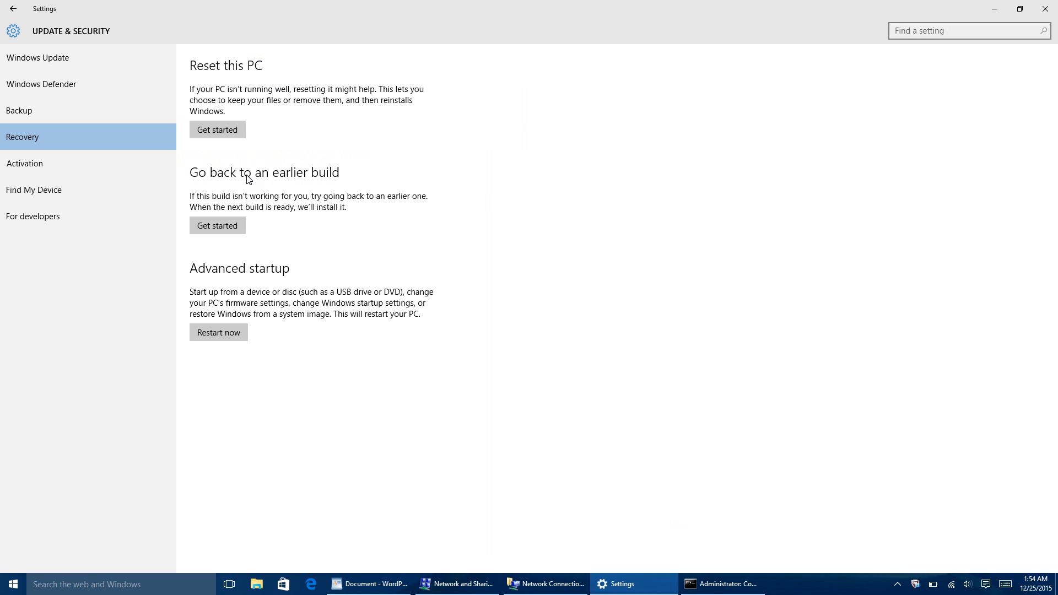
mouse_move(369, 584)
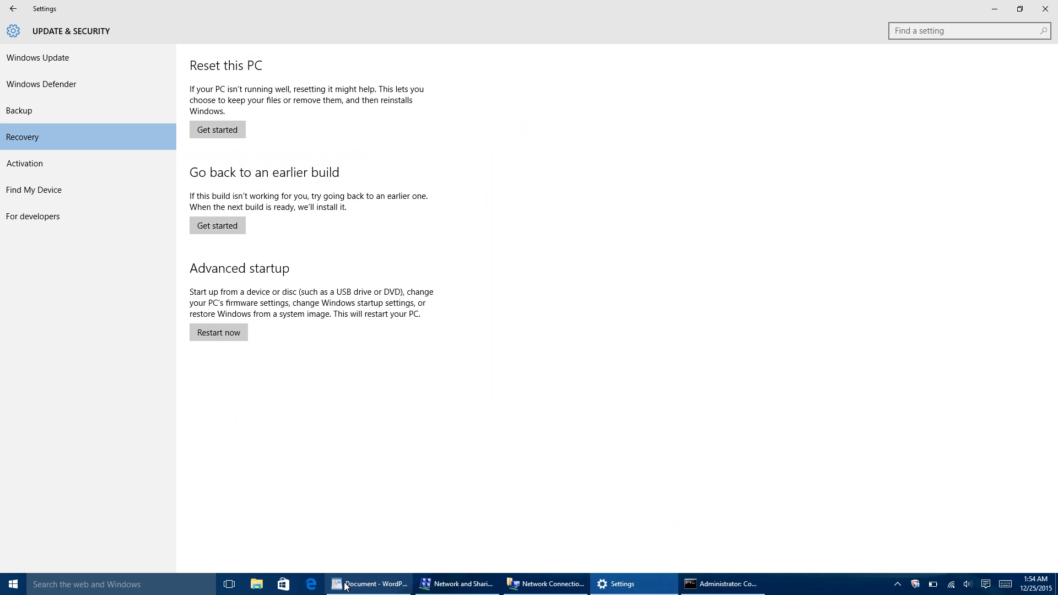
left_click(368, 584)
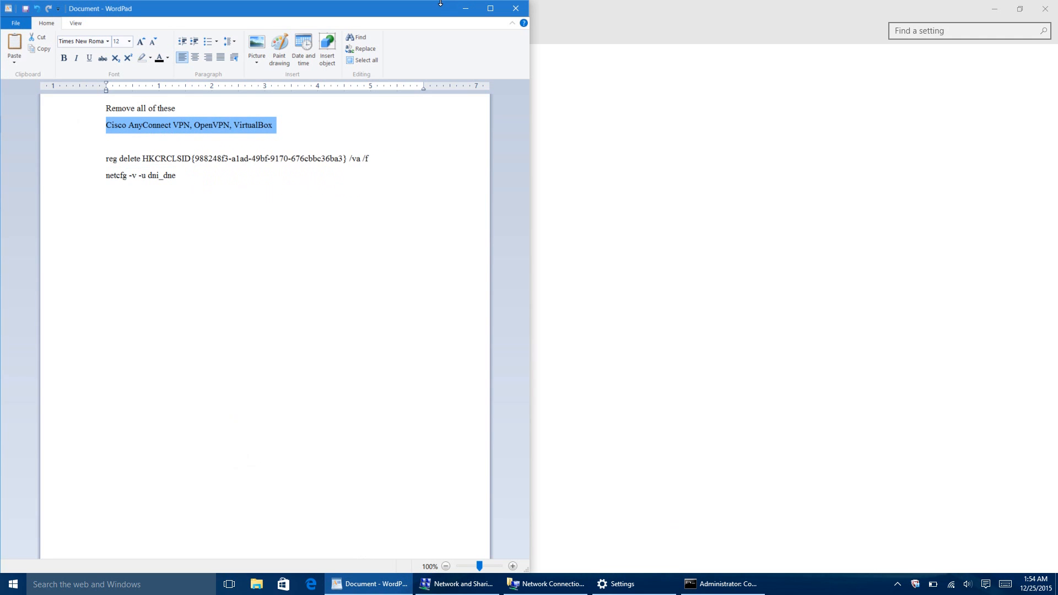
left_click(618, 585)
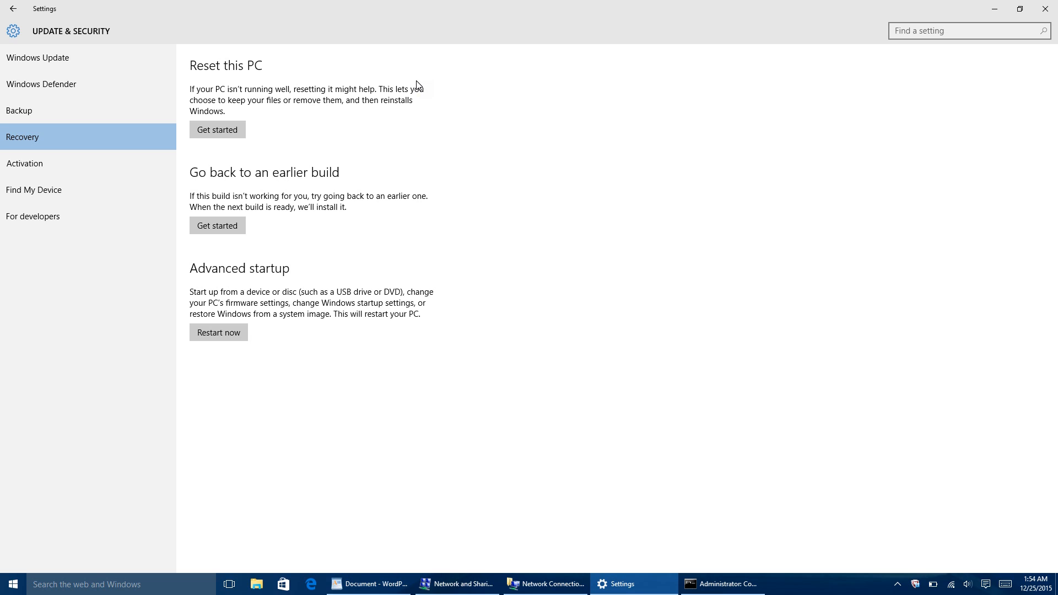
mouse_move(957, 6)
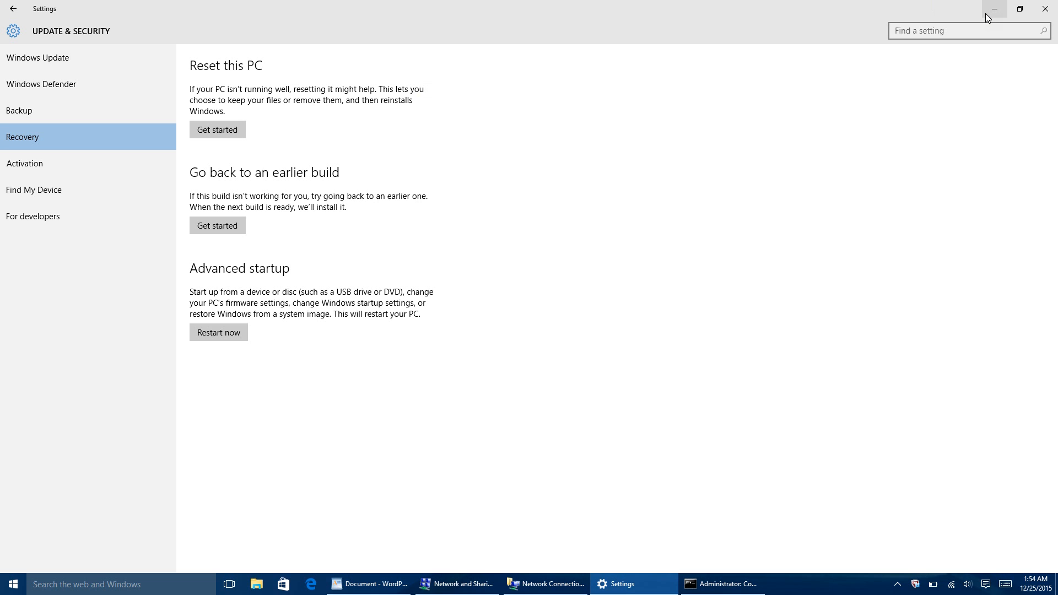
mouse_move(994, 9)
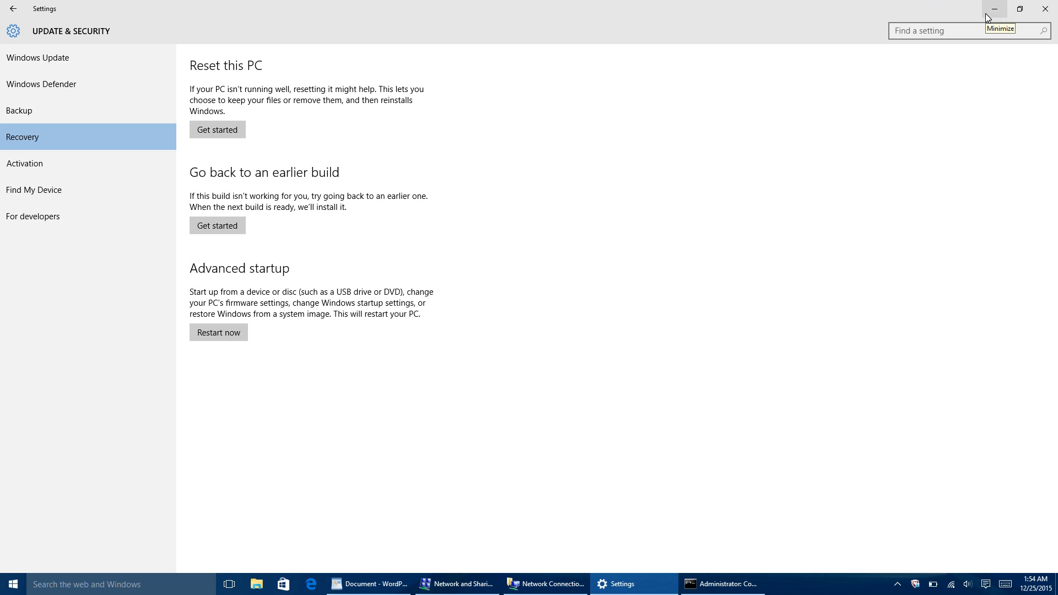
mouse_move(978, 12)
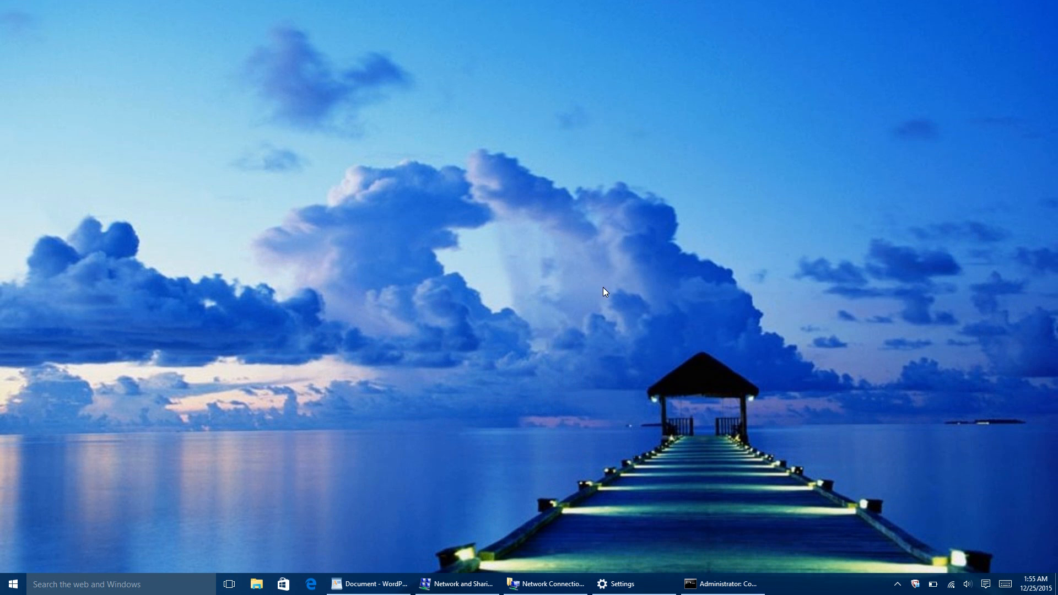
mouse_move(699, 82)
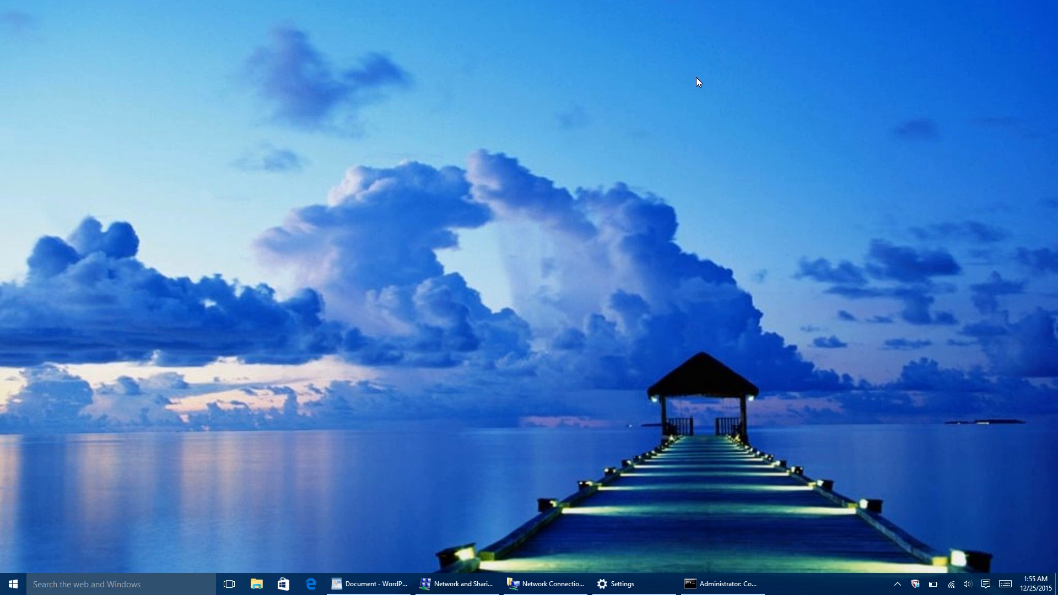
- Reveal the hidden notification-area icons panel from the system tray arrow
left_click(897, 584)
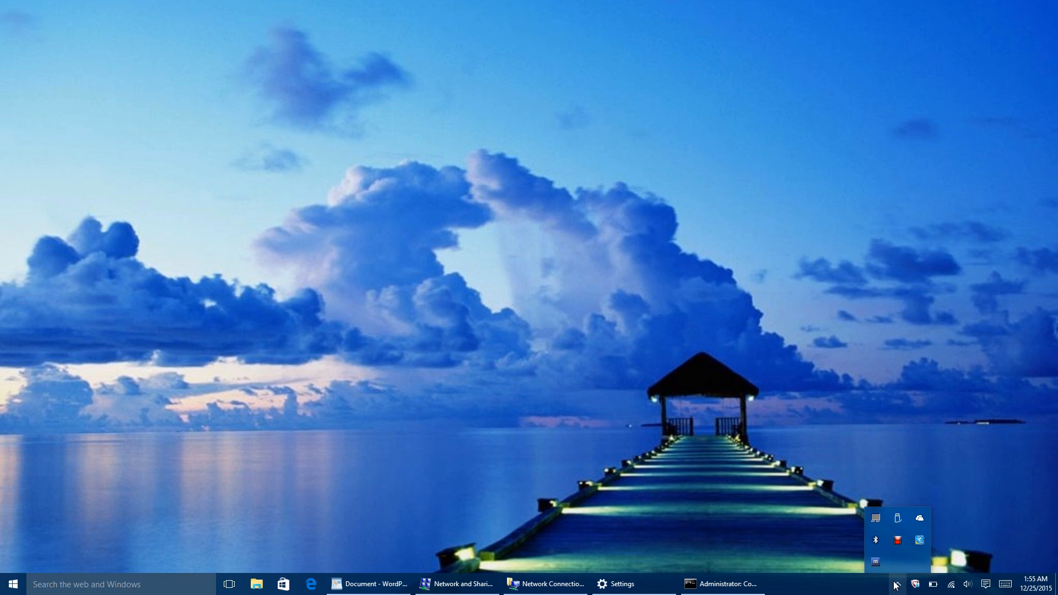